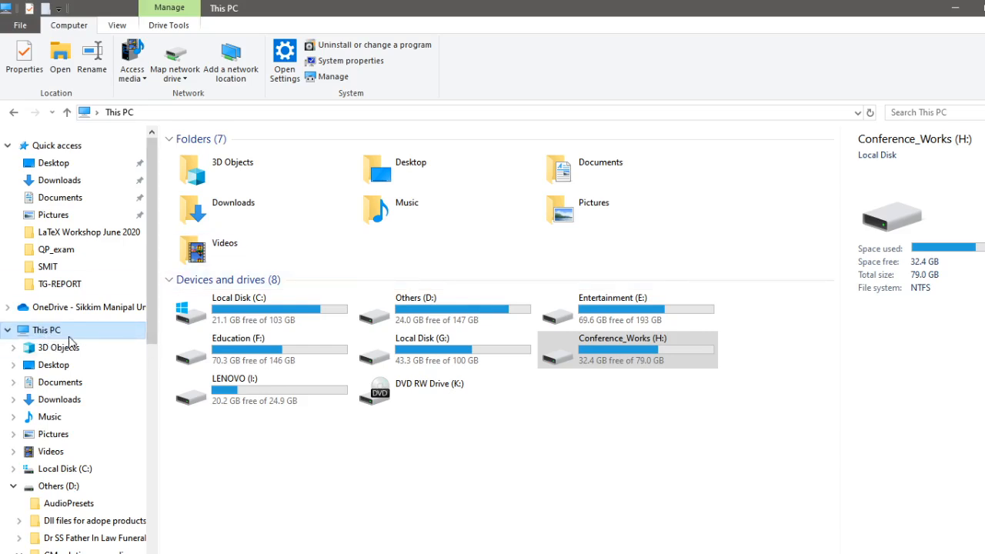
mouse_move(80, 339)
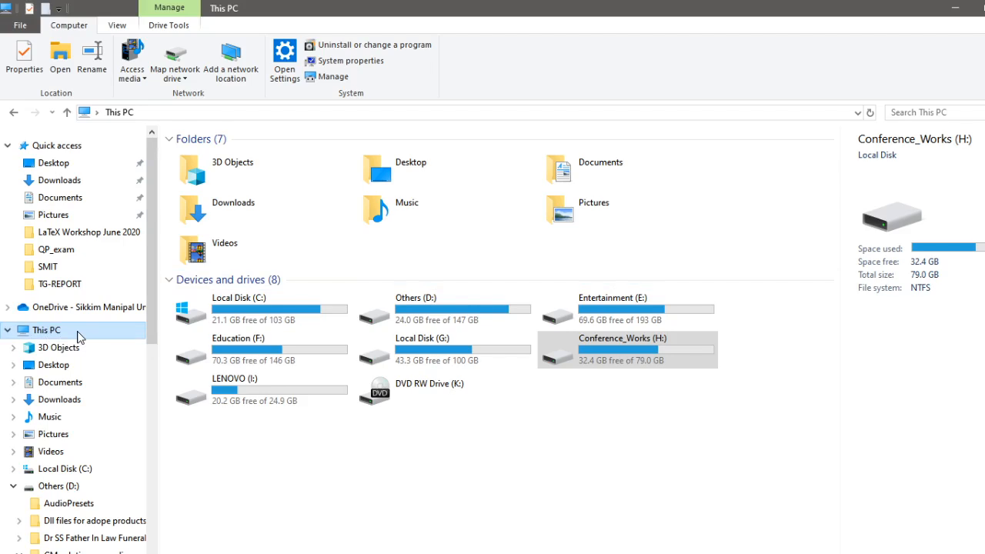
Step: Open This PC's Properties to show the System window with Windows 10 64-bit details
right_click(49, 330)
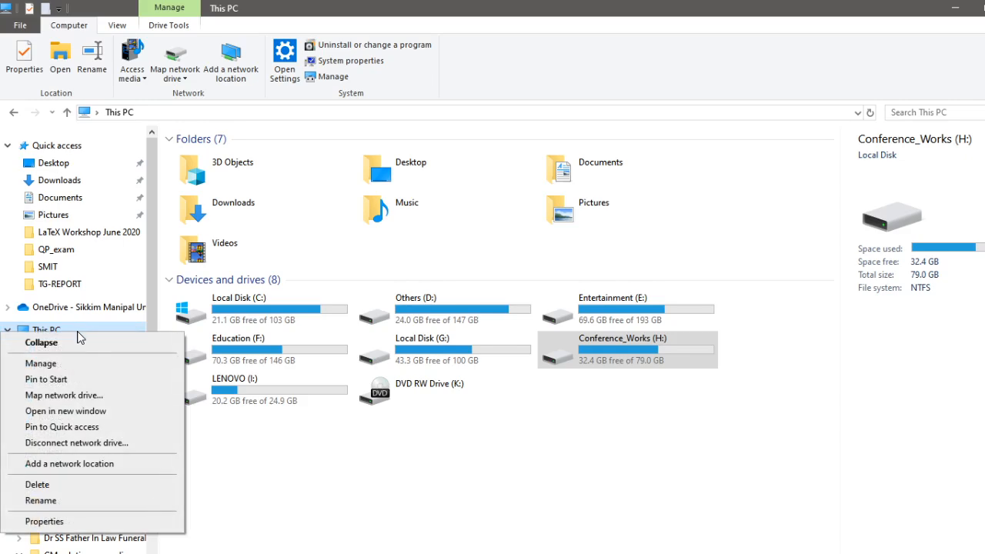
mouse_move(105, 332)
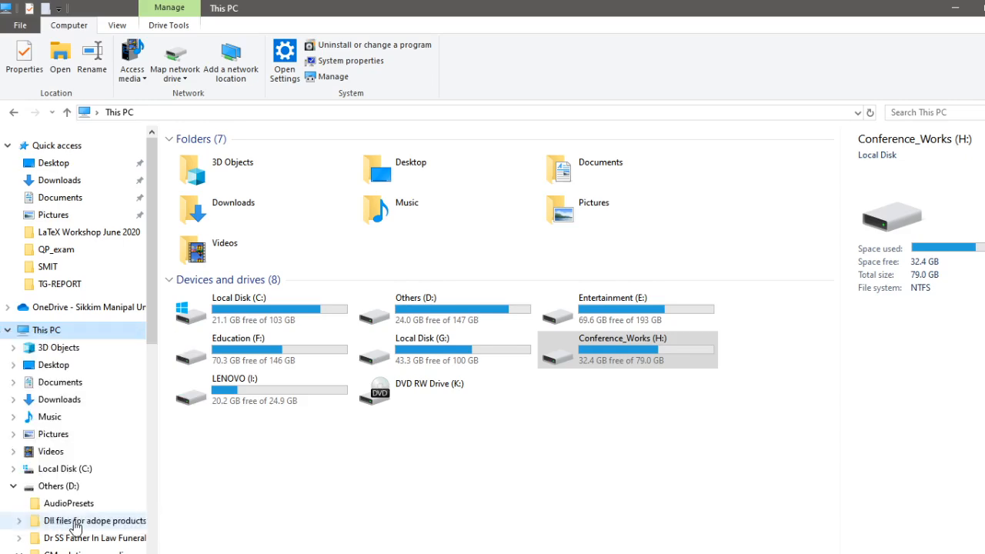
click(348, 60)
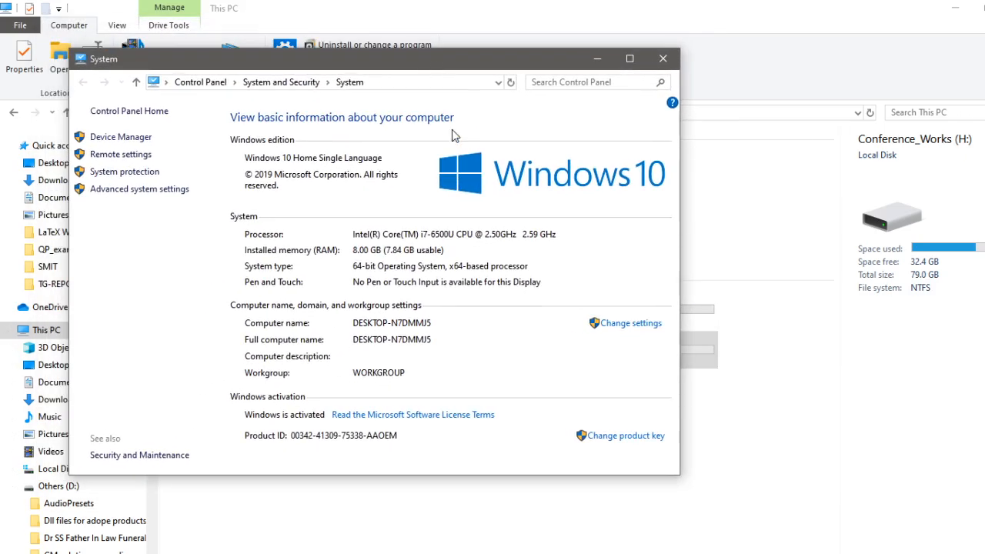
mouse_move(248, 270)
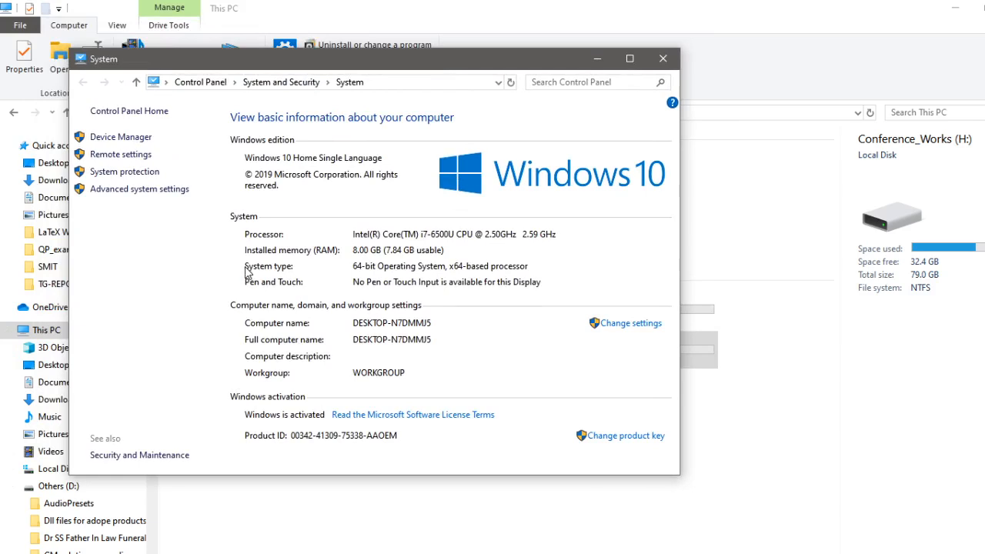
mouse_move(252, 224)
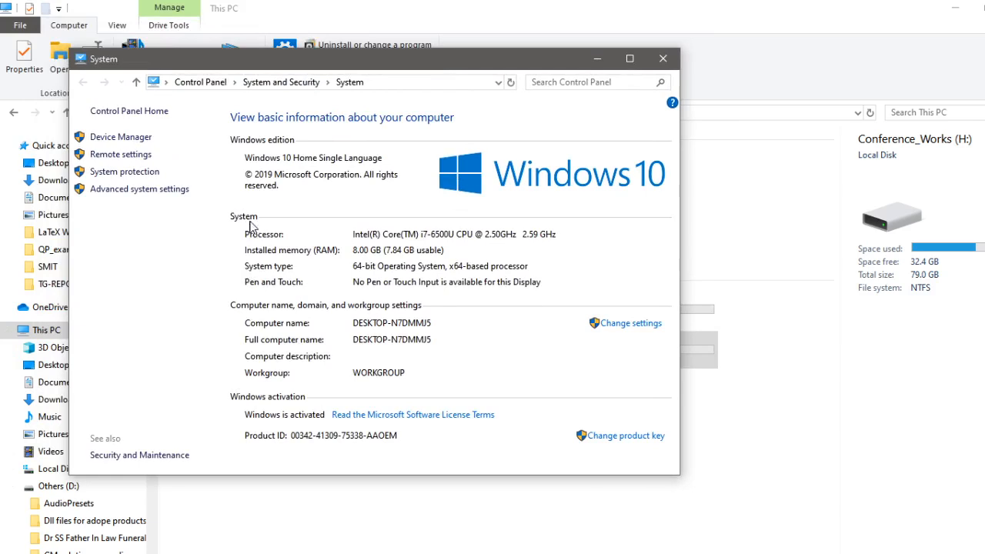
mouse_move(477, 178)
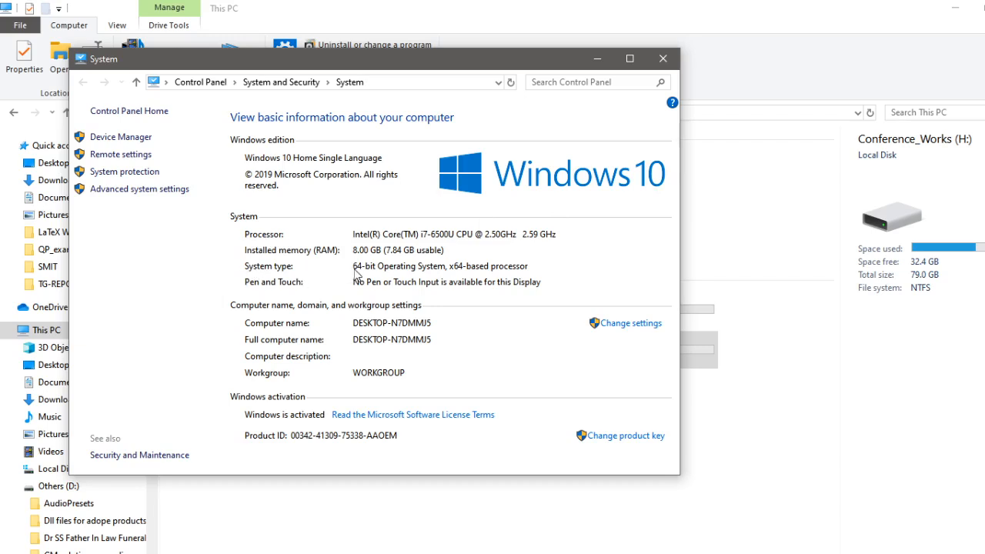
mouse_move(388, 280)
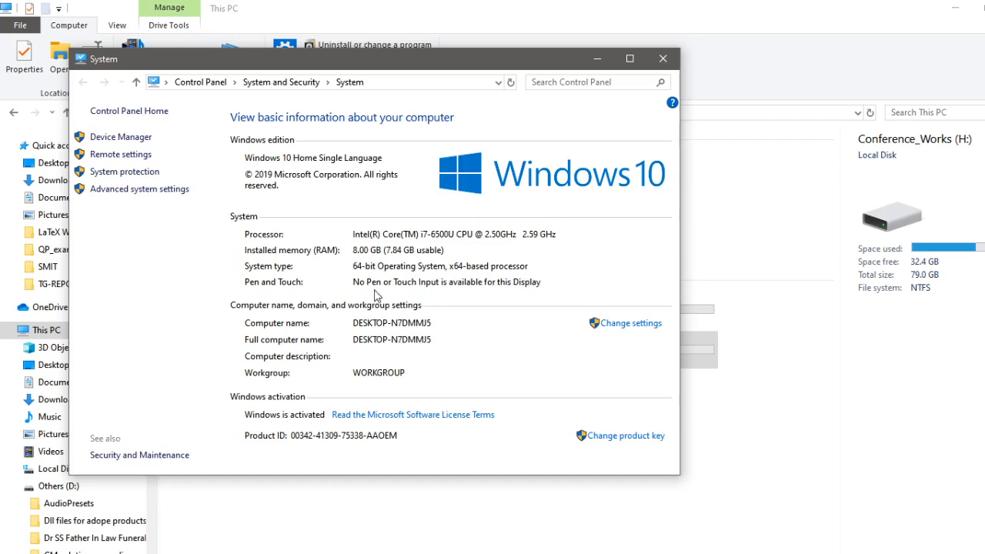
mouse_move(356, 274)
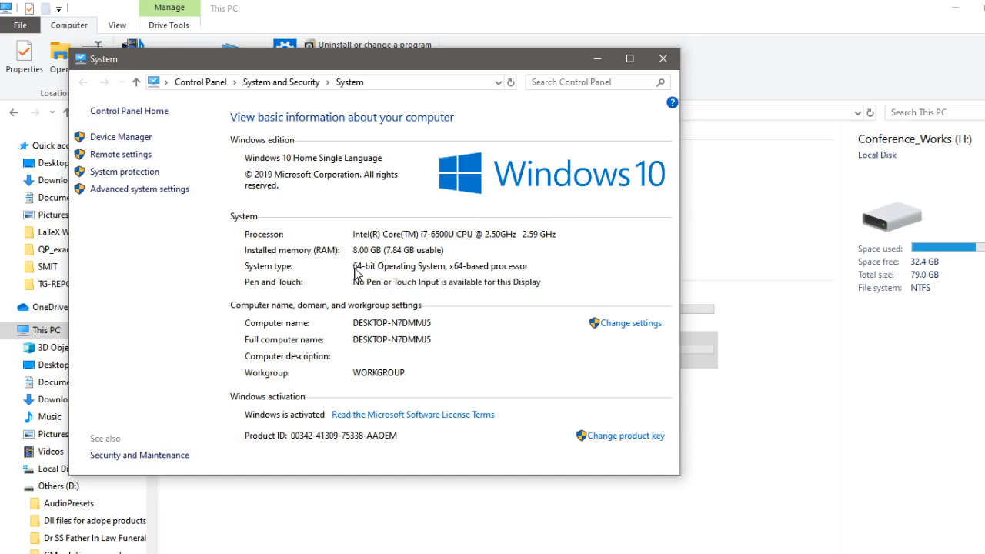
mouse_move(499, 287)
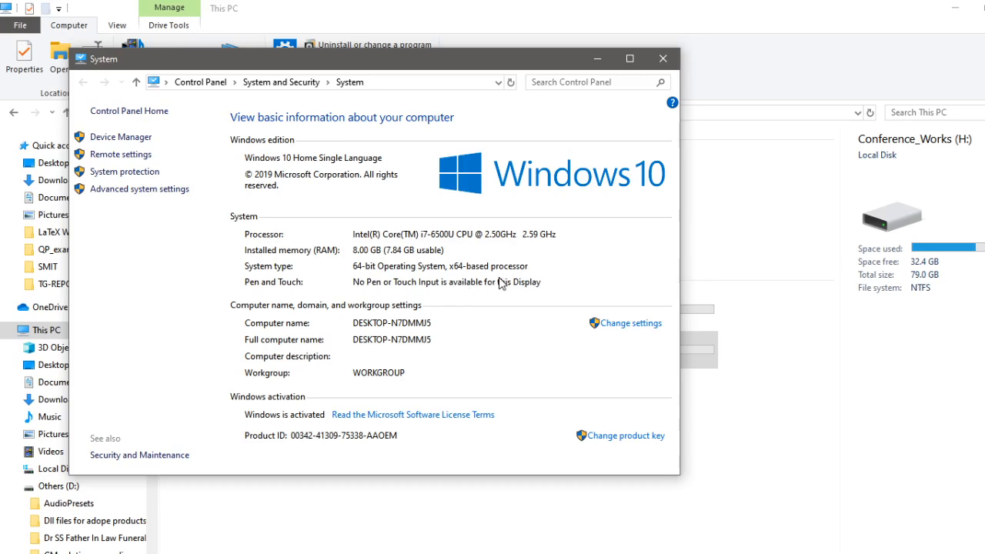
Step: Close the System information window, returning to This PC in File Explorer
click(663, 59)
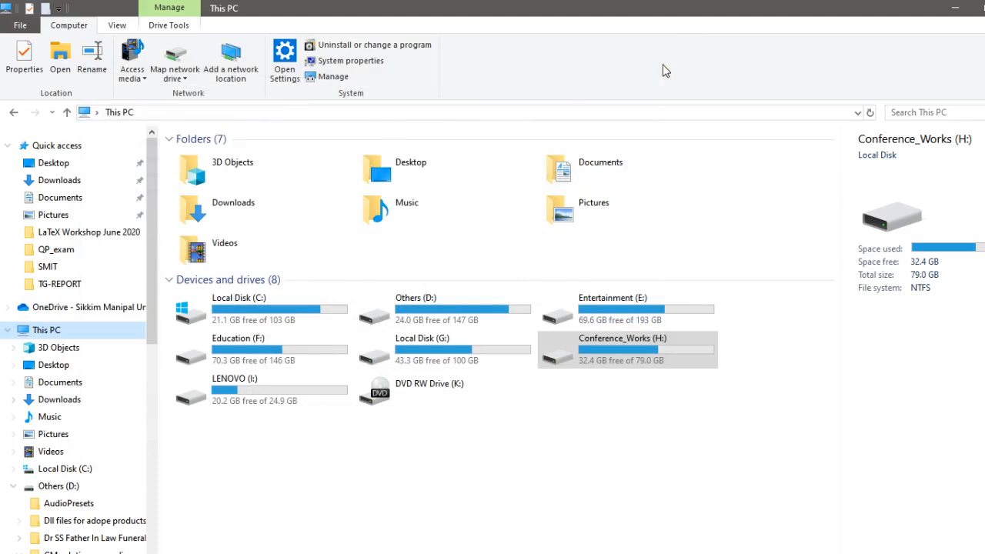
mouse_move(485, 388)
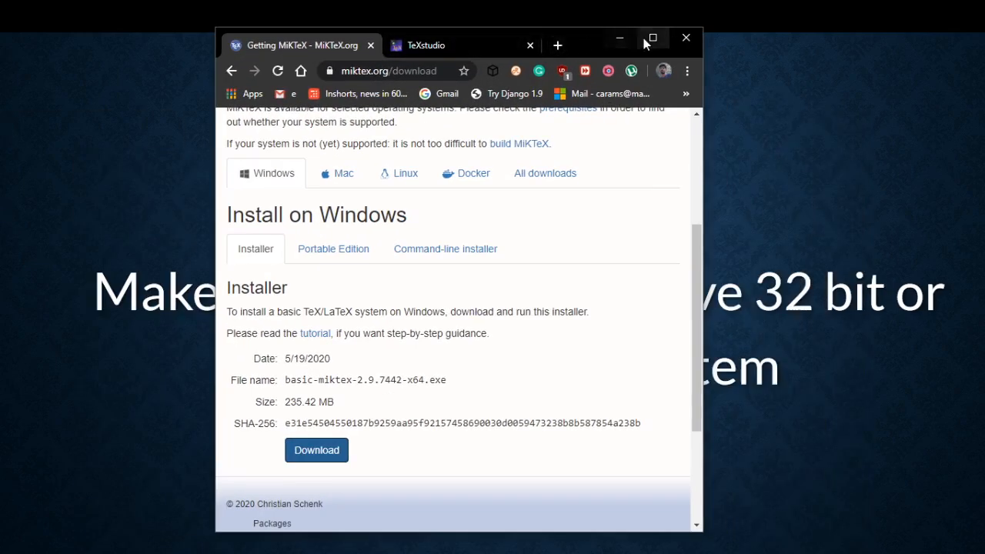
Step: Maximize Chrome so the MiKTeX download page with the Windows installer fills the screen
click(653, 37)
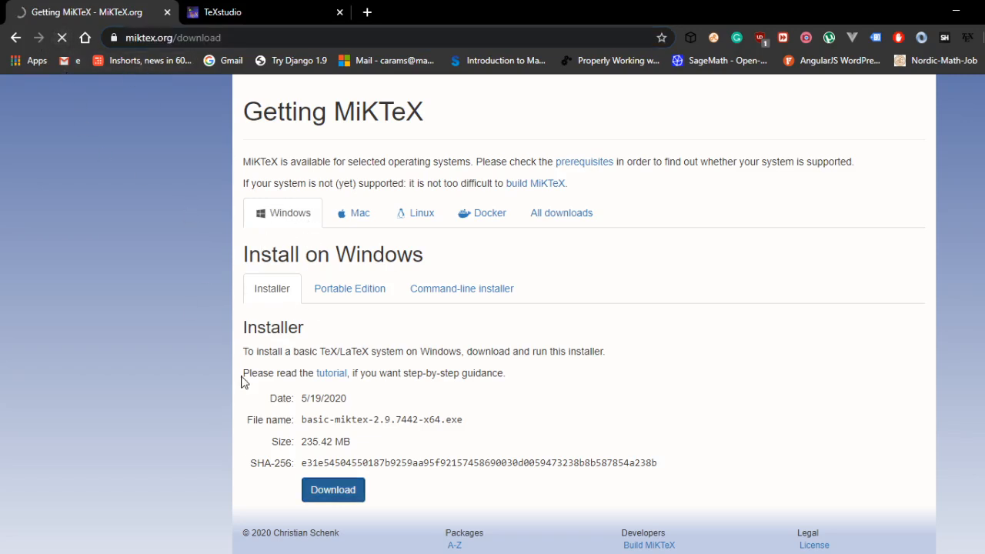
mouse_move(302, 322)
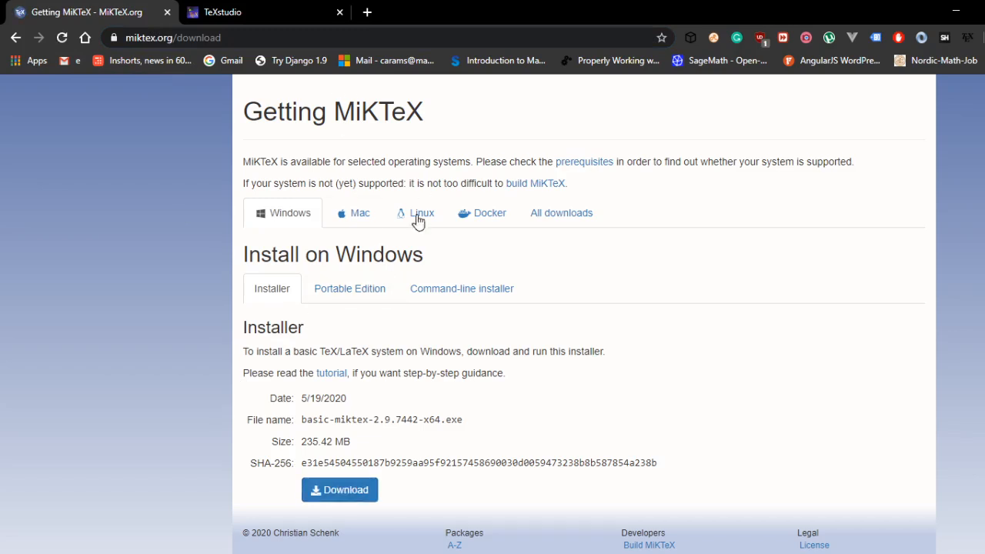
mouse_move(505, 338)
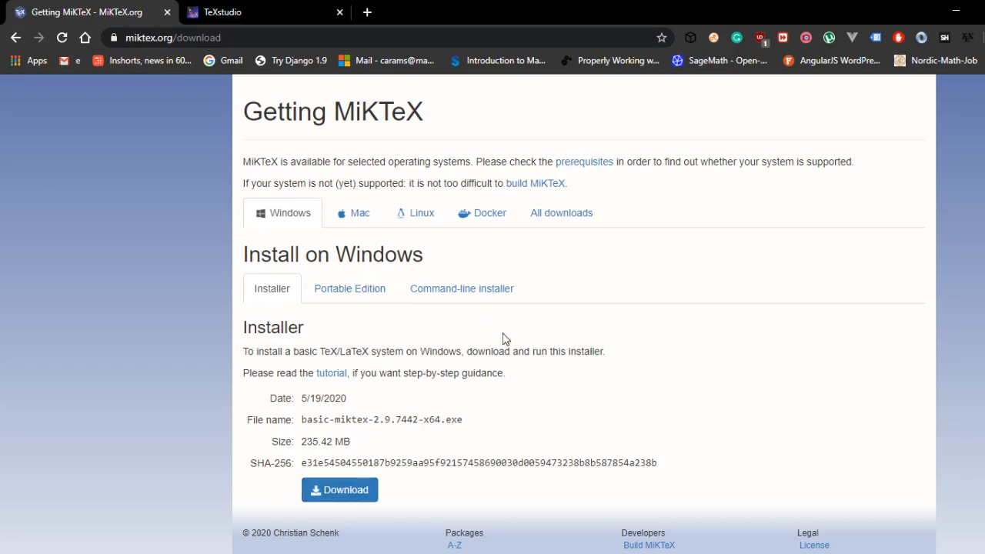
mouse_move(308, 351)
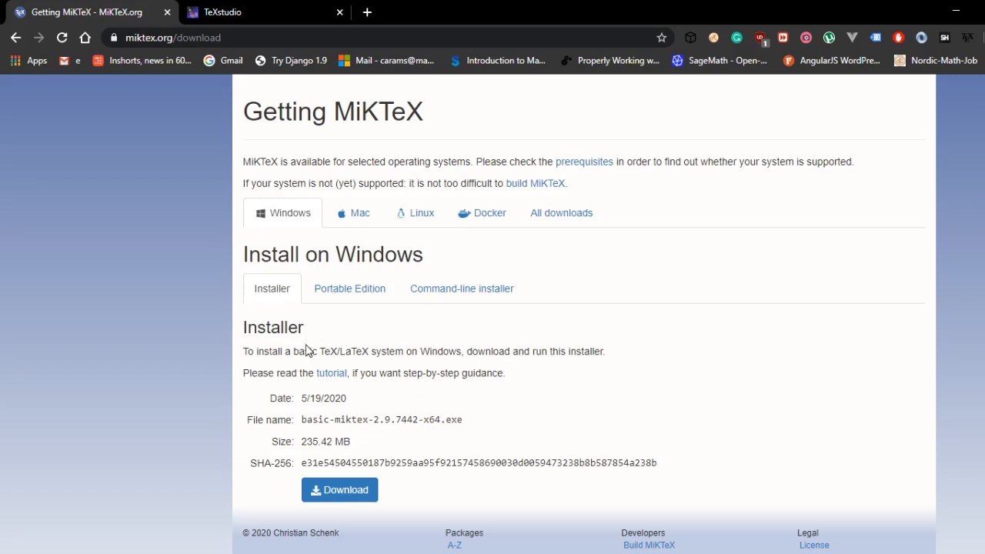
mouse_move(412, 413)
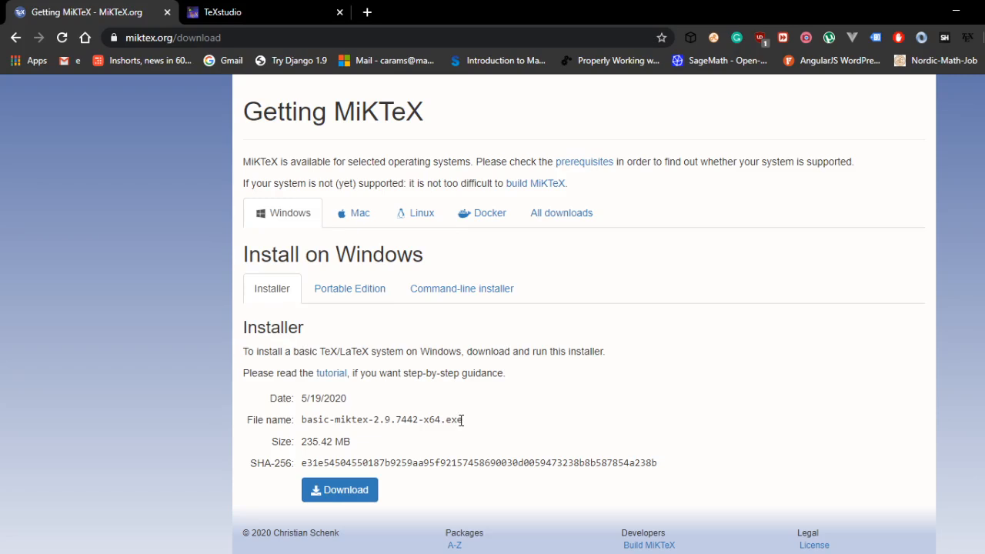
mouse_move(562, 268)
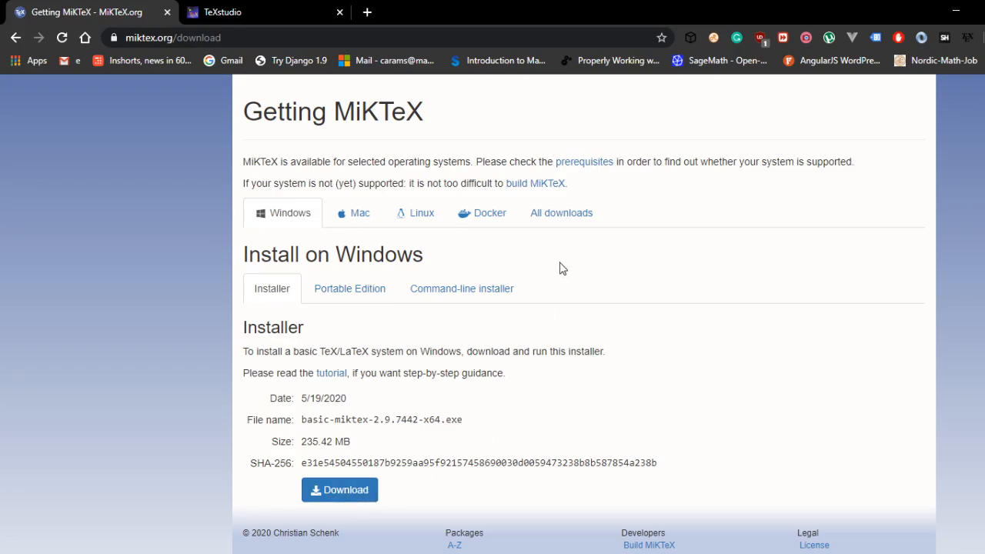
mouse_move(560, 213)
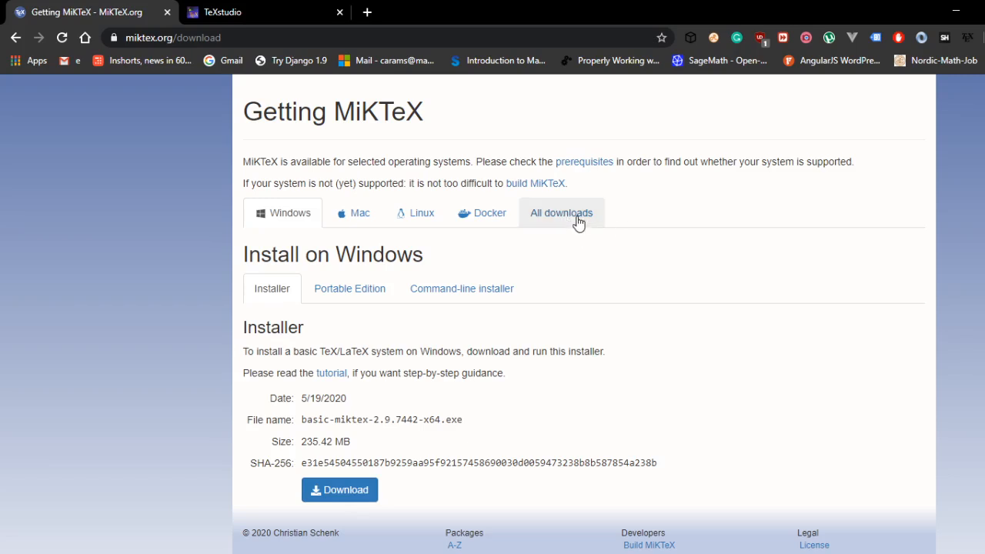
Step: Under All downloads, expand Basic Installer 64-bit and download basic-miktex-2.9.7442-x64.exe
click(561, 212)
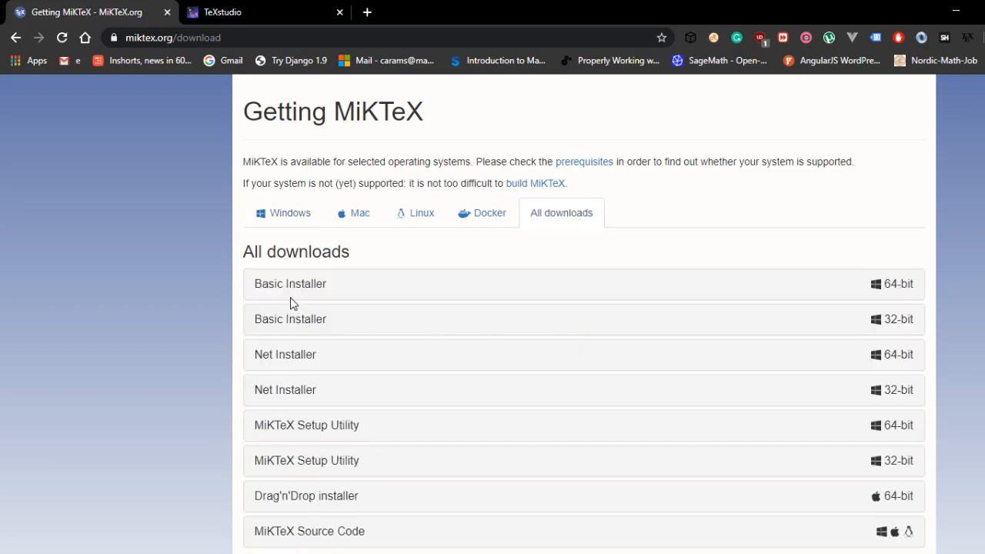
mouse_move(302, 379)
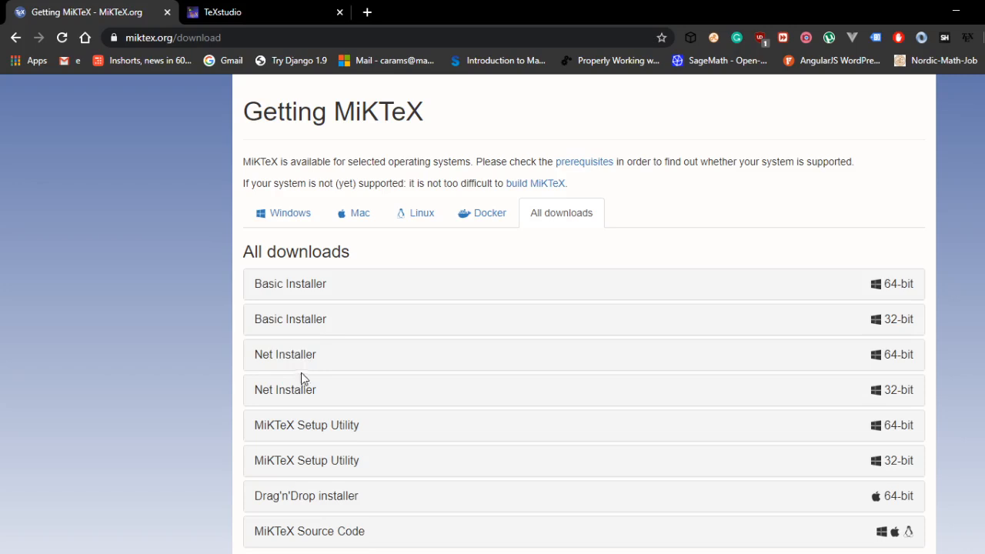
mouse_move(305, 308)
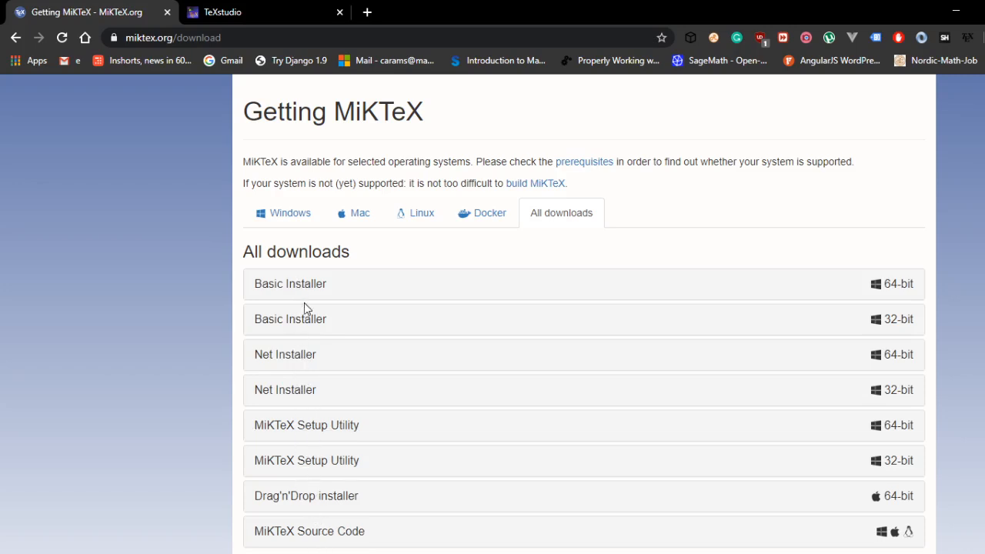
mouse_move(314, 290)
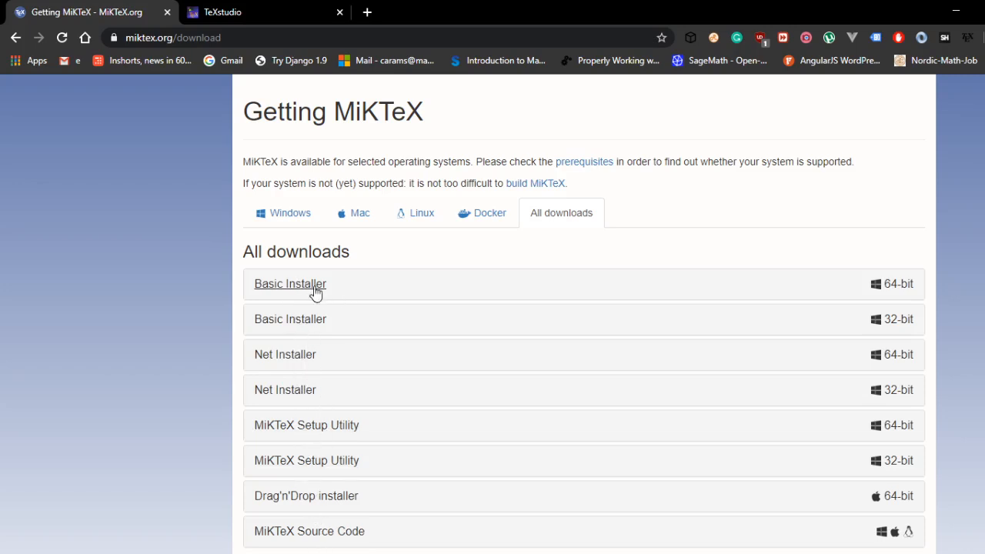
double_click(896, 284)
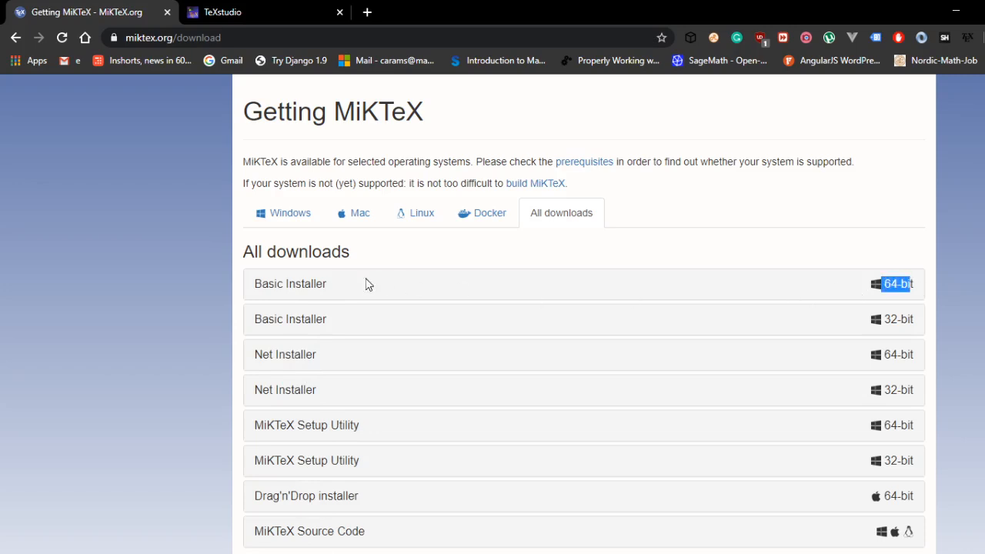
mouse_move(517, 334)
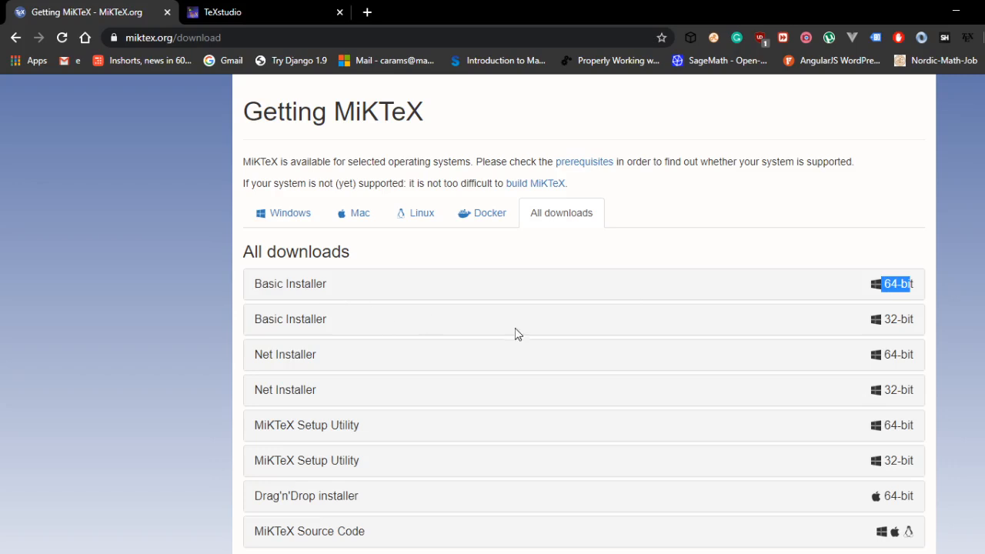
mouse_move(922, 327)
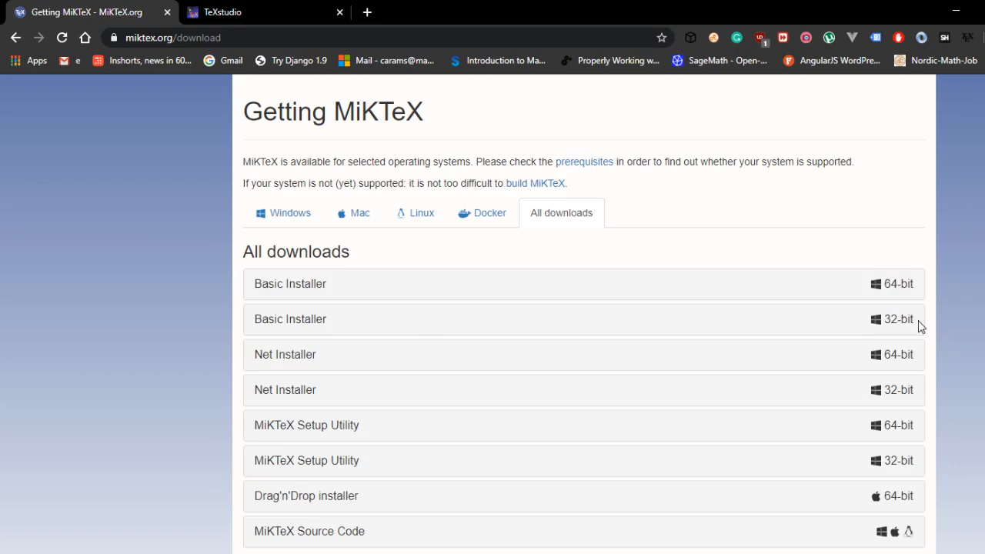
click(289, 319)
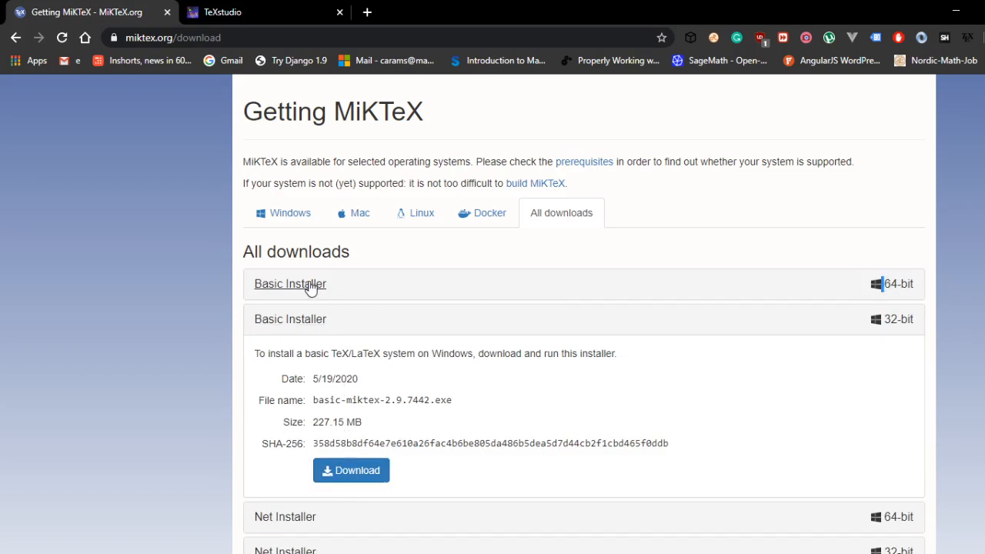
click(289, 284)
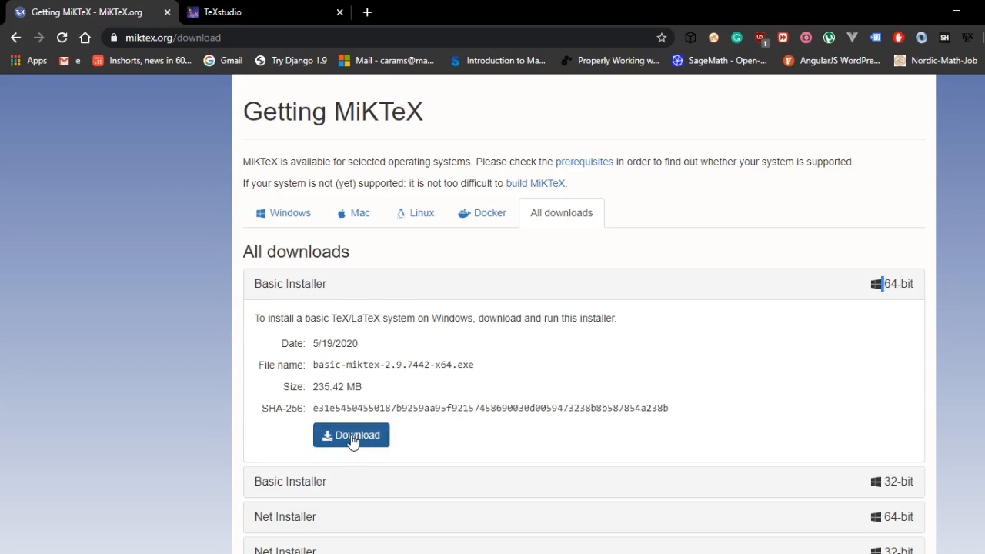
click(351, 435)
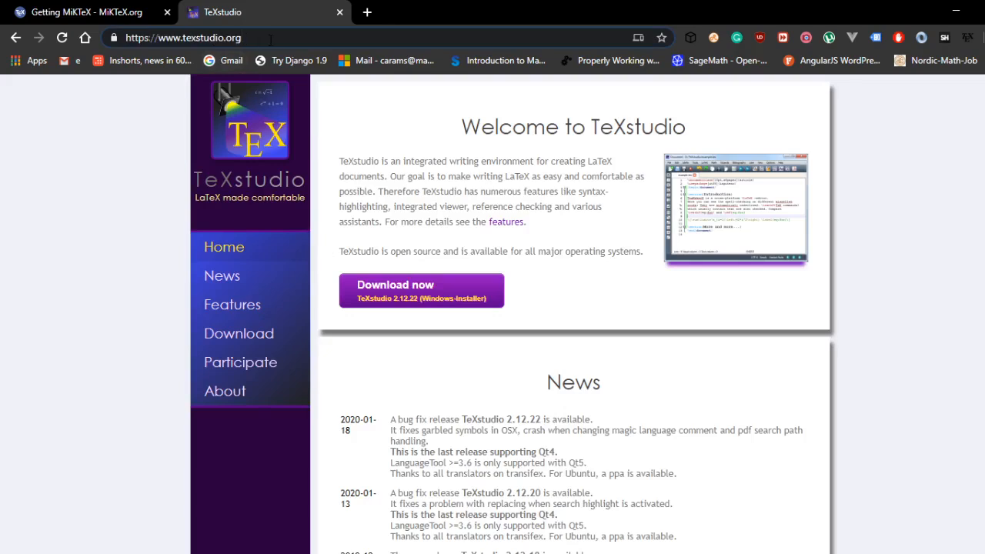
Step: On texstudio.org, go to the Download section listing the TeXstudio 2.12.22 Windows installer
click(182, 37)
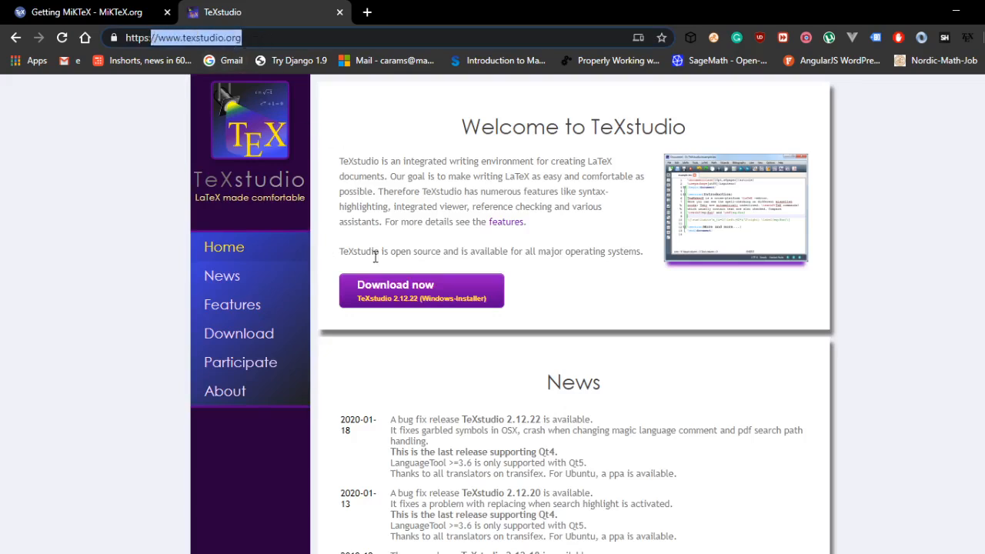
mouse_move(554, 351)
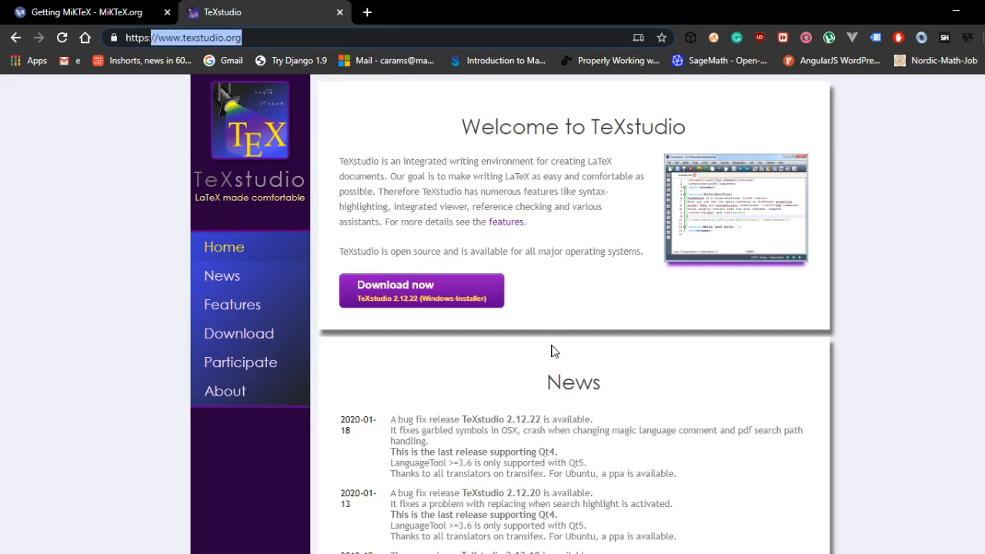
mouse_move(328, 351)
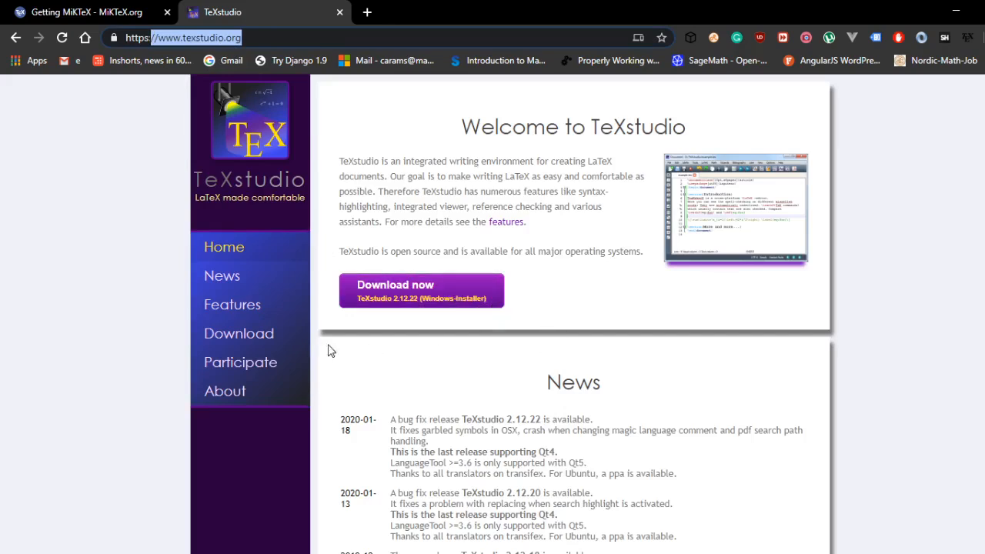
click(231, 304)
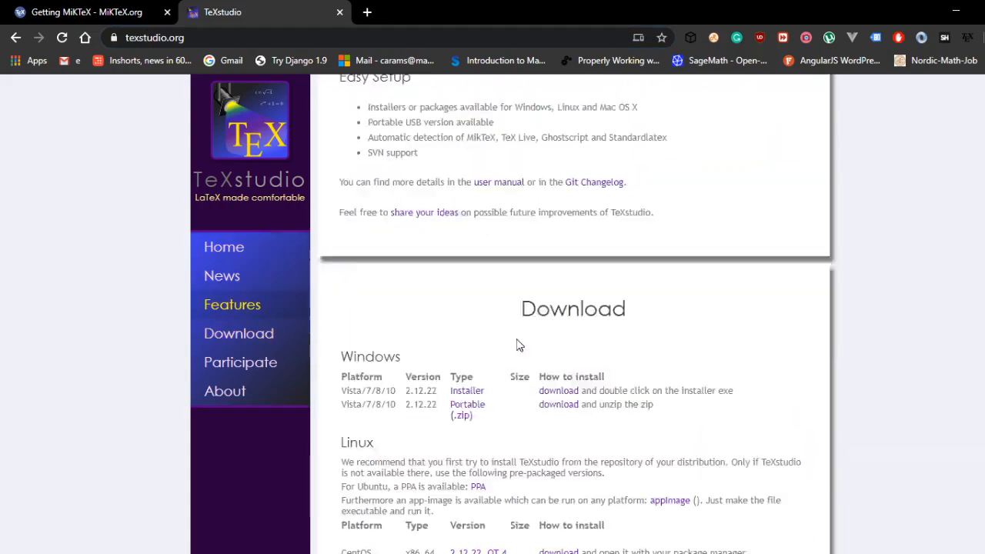
scroll(down, 3)
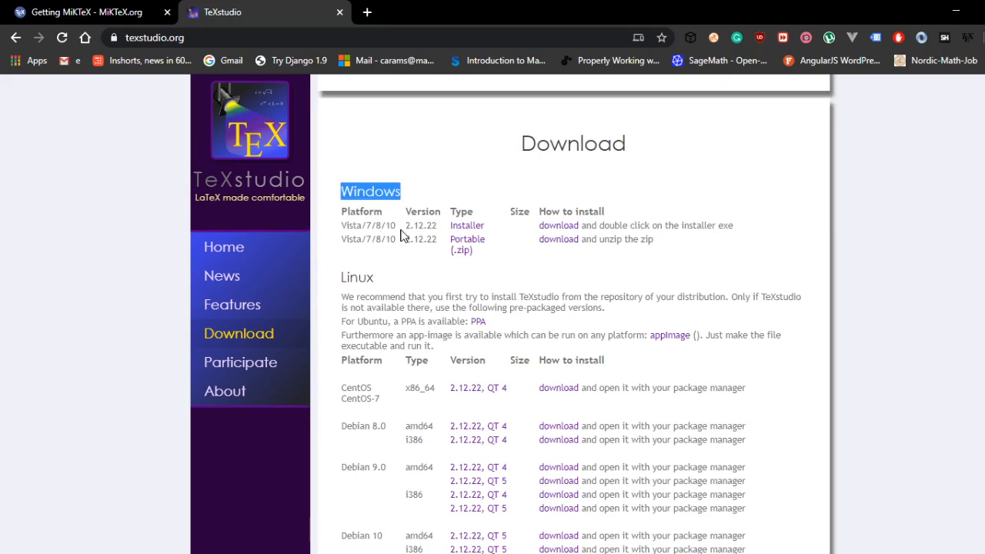
scroll(down, 3)
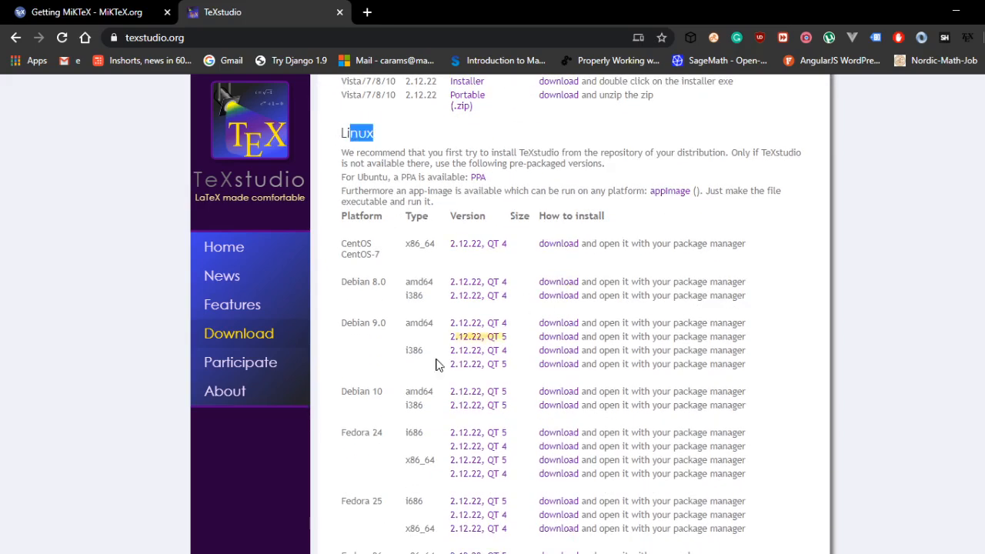
scroll(down, 3)
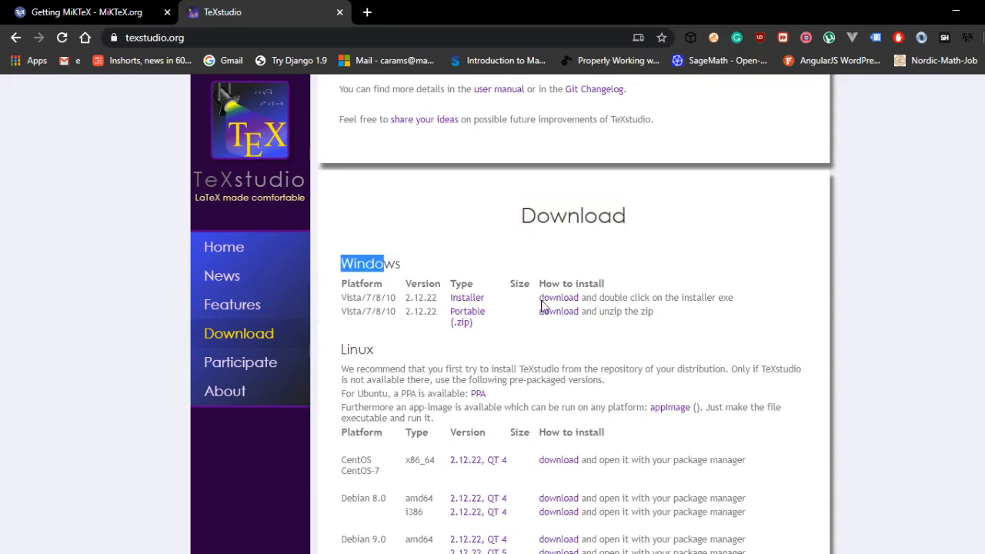
mouse_move(465, 301)
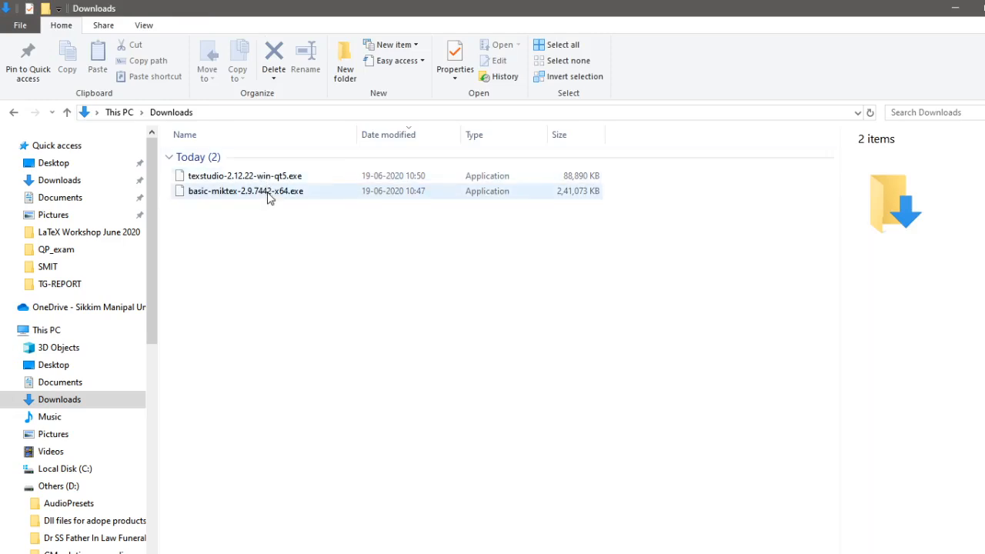
mouse_move(276, 194)
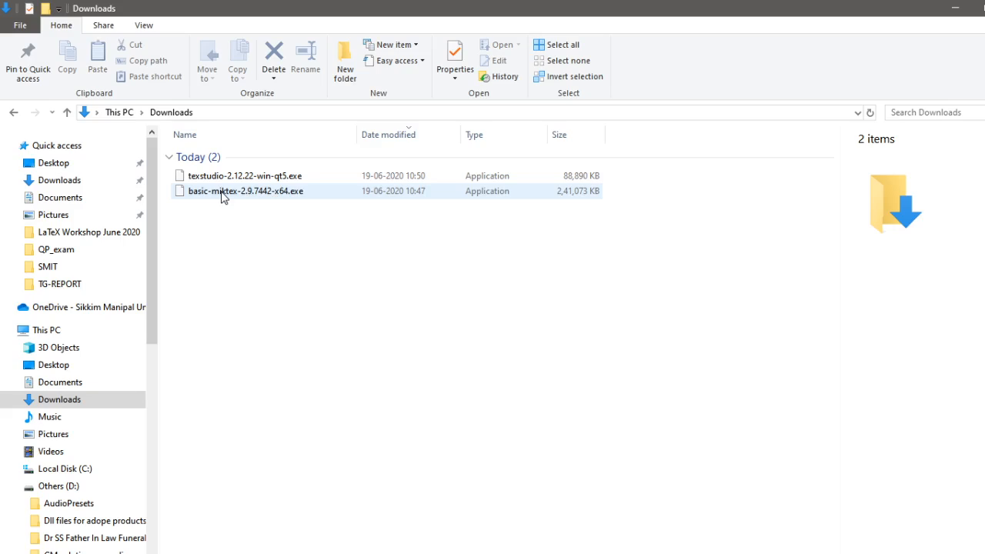
Step: Launch basic-miktex-2.9.7442-x64.exe from Downloads and allow the unverified installer to run
click(246, 191)
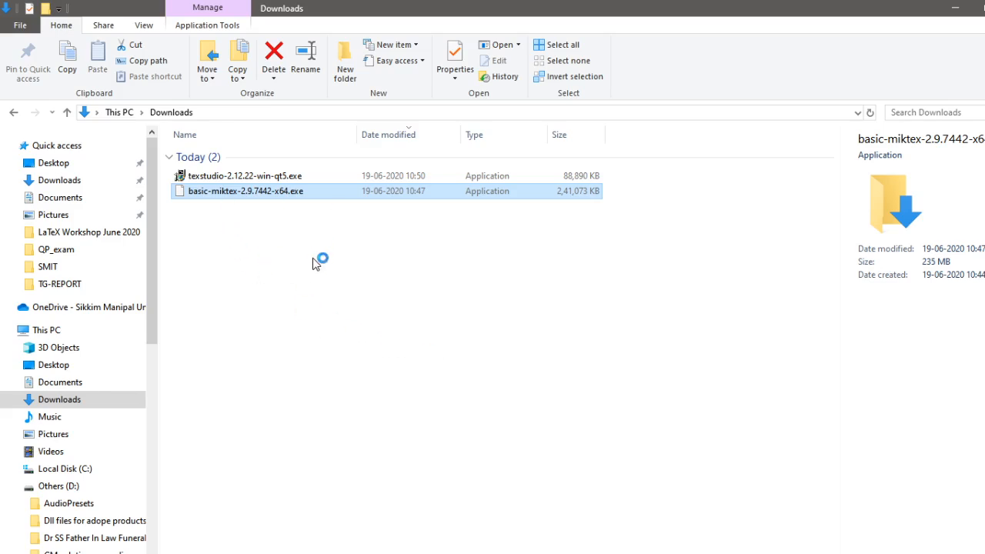
double_click(246, 191)
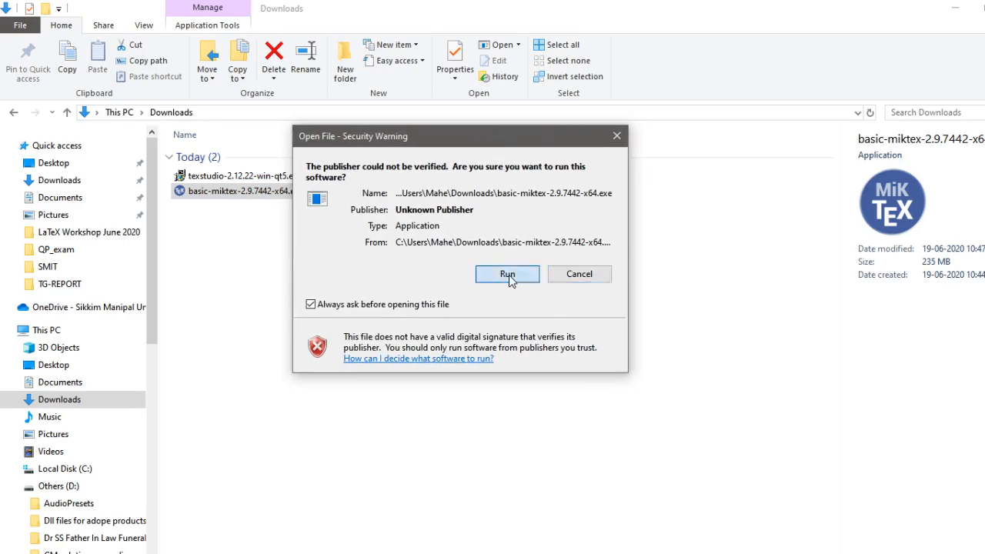
click(507, 274)
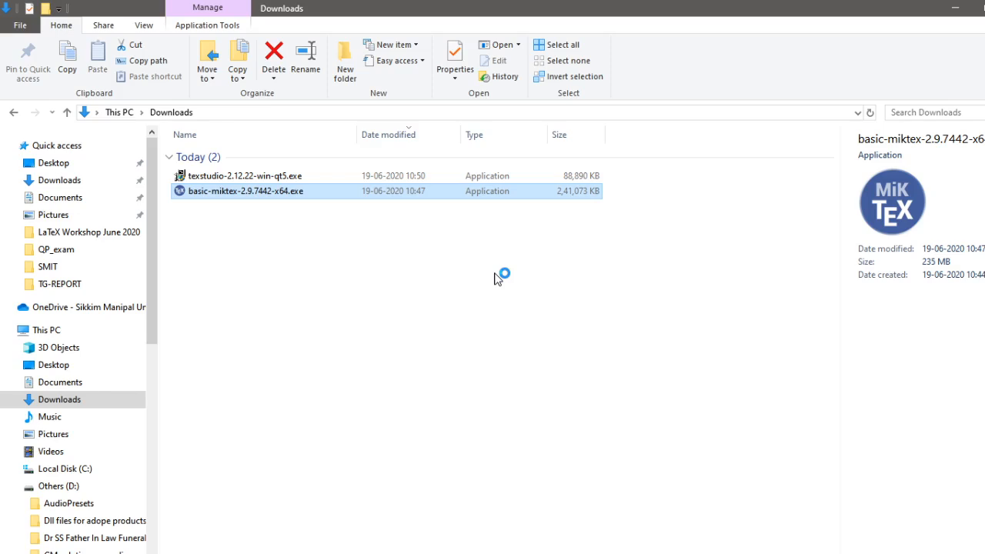
mouse_move(510, 357)
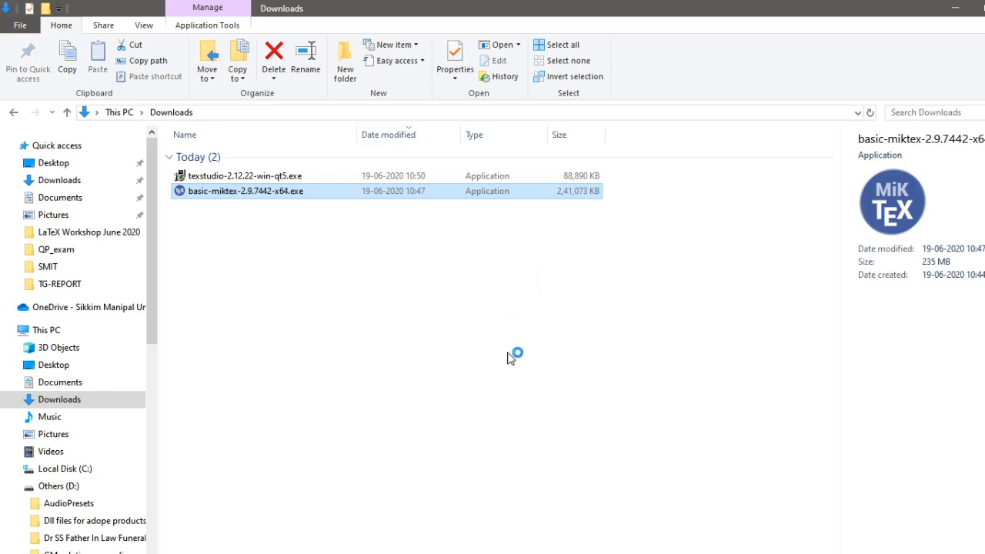
mouse_move(476, 315)
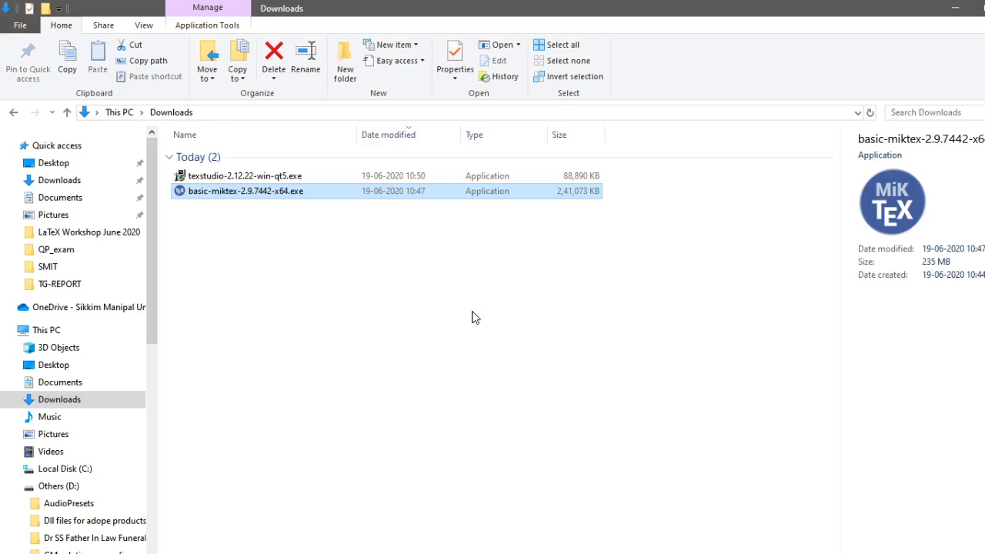
mouse_move(462, 293)
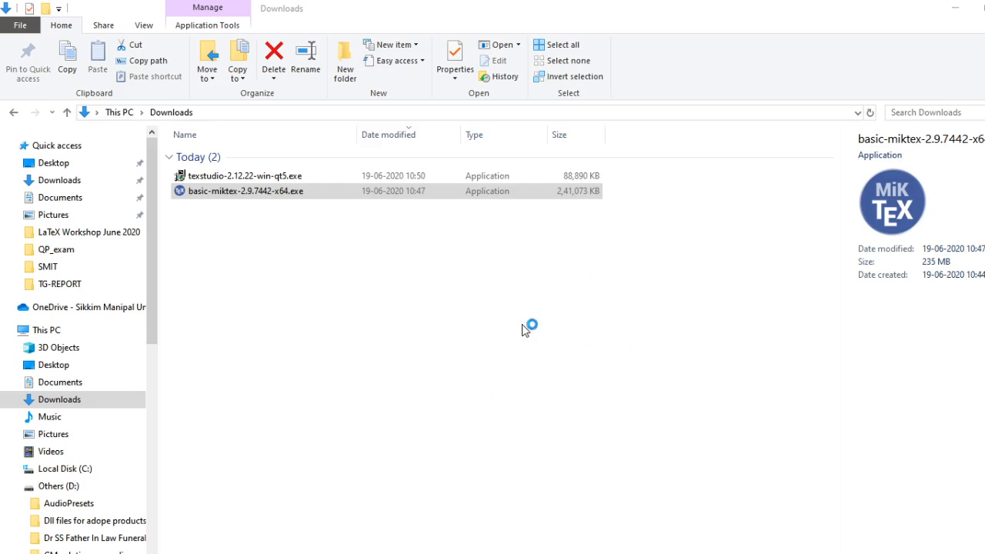
mouse_move(415, 354)
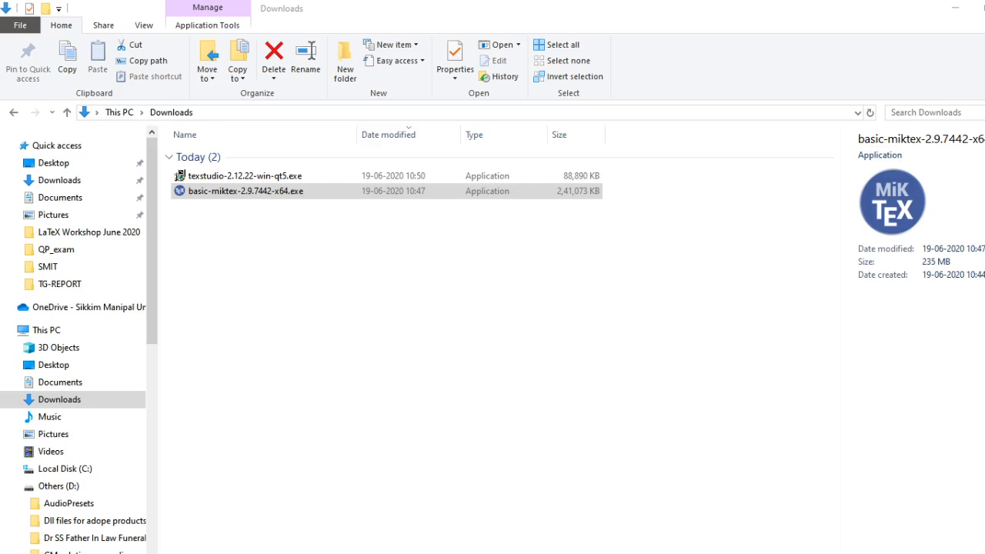
click(247, 191)
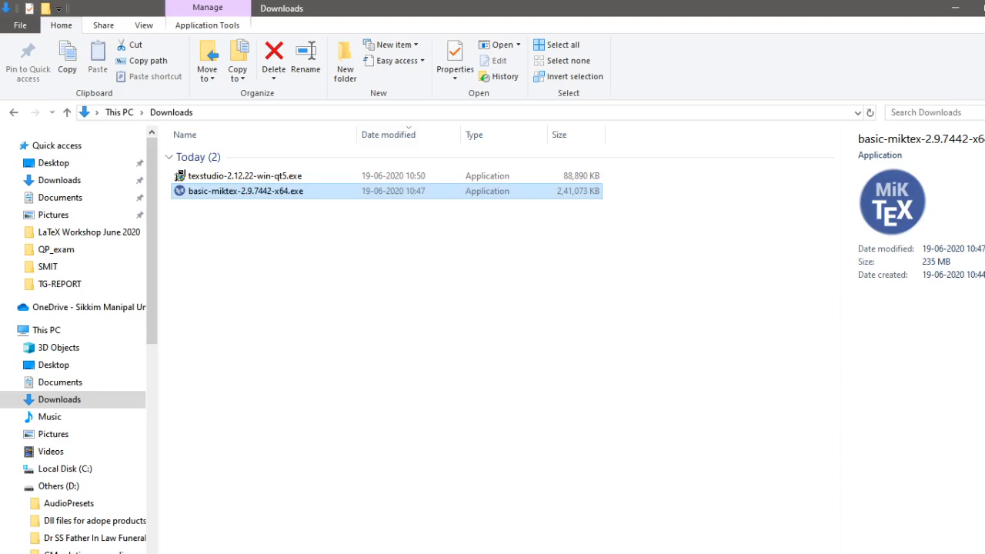
Step: Accept the MiKTeX copying conditions and choose to install for all users
double_click(246, 191)
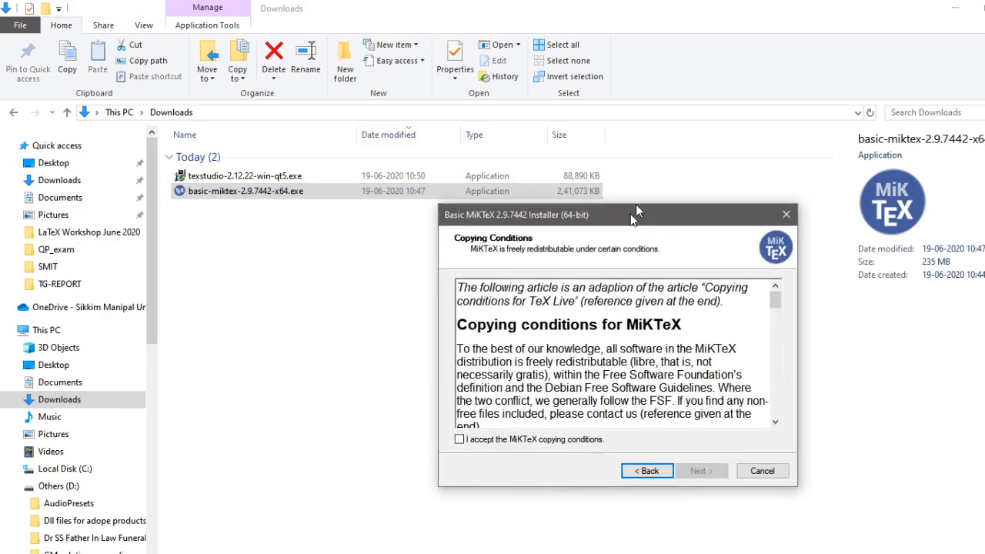
drag(638, 214, 542, 194)
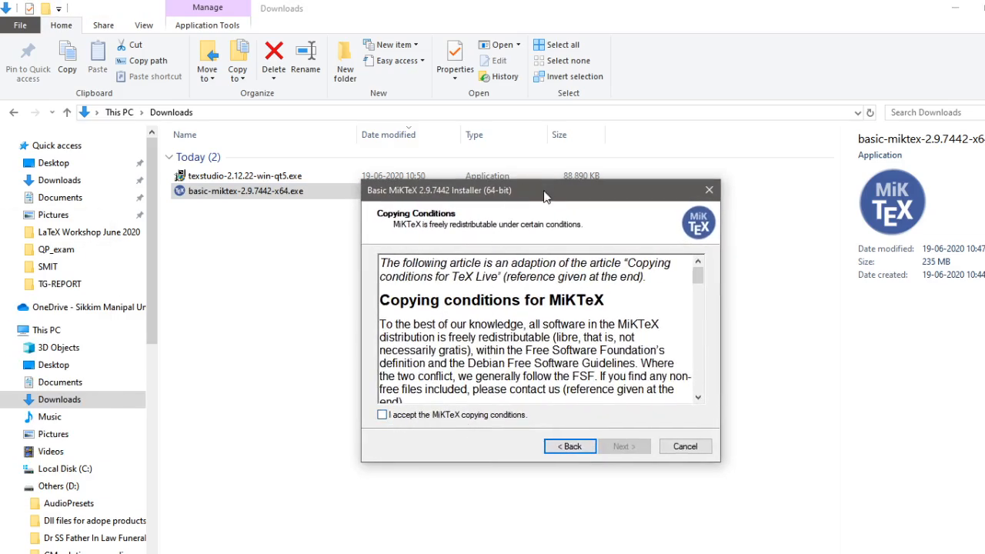
drag(542, 191, 506, 166)
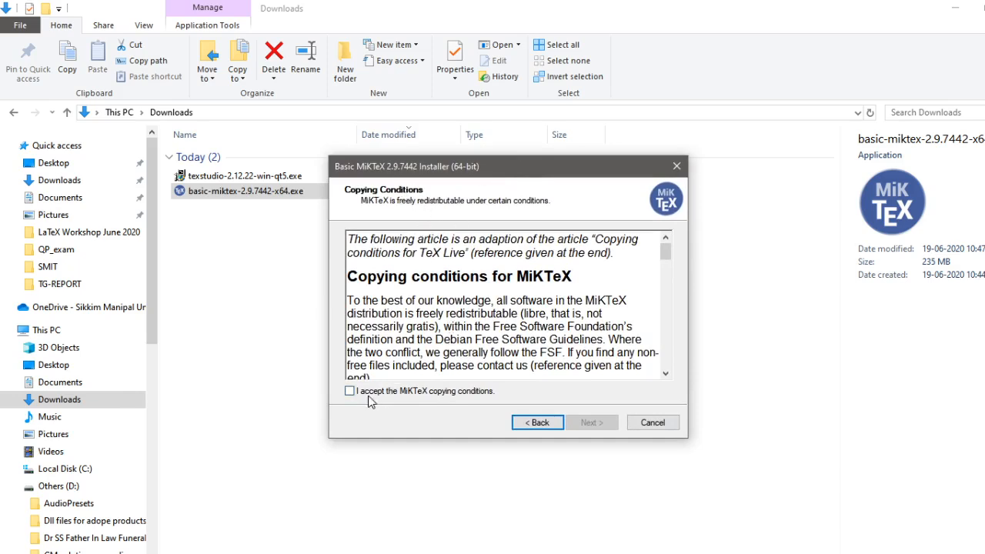
click(351, 391)
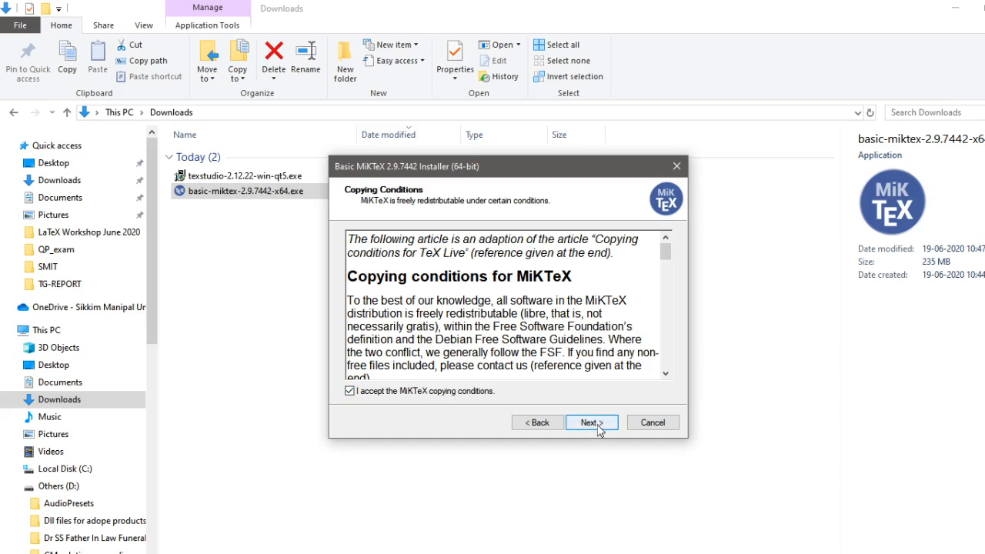
click(591, 421)
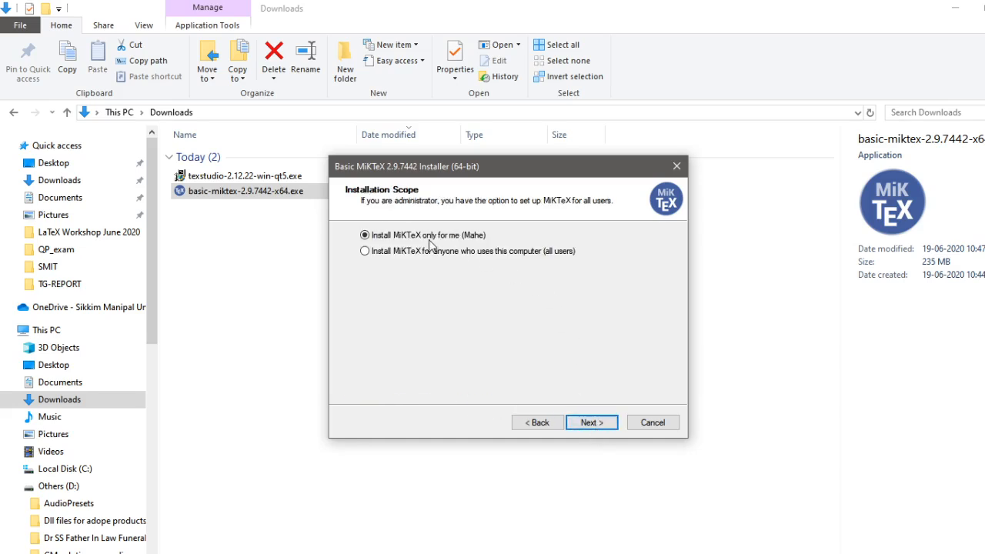
mouse_move(474, 255)
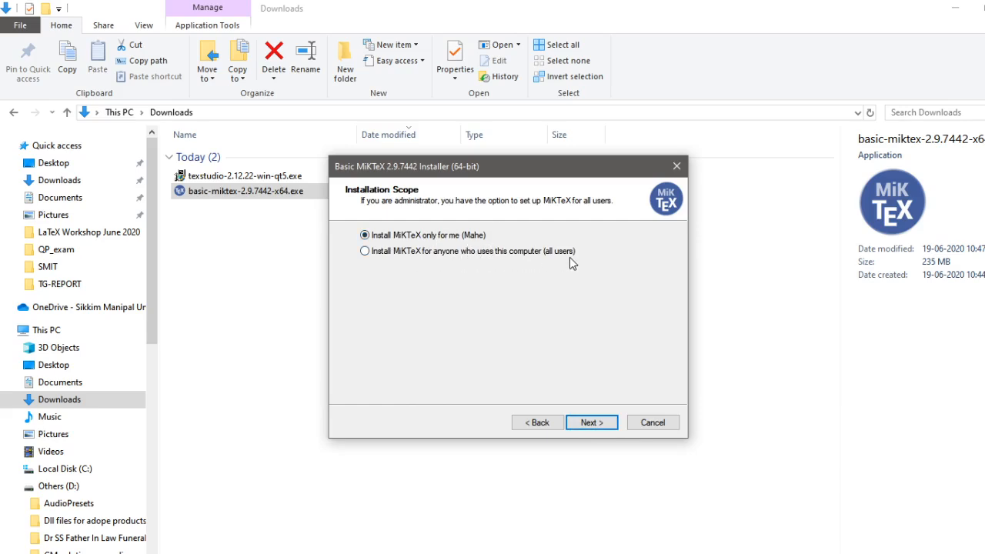
click(364, 251)
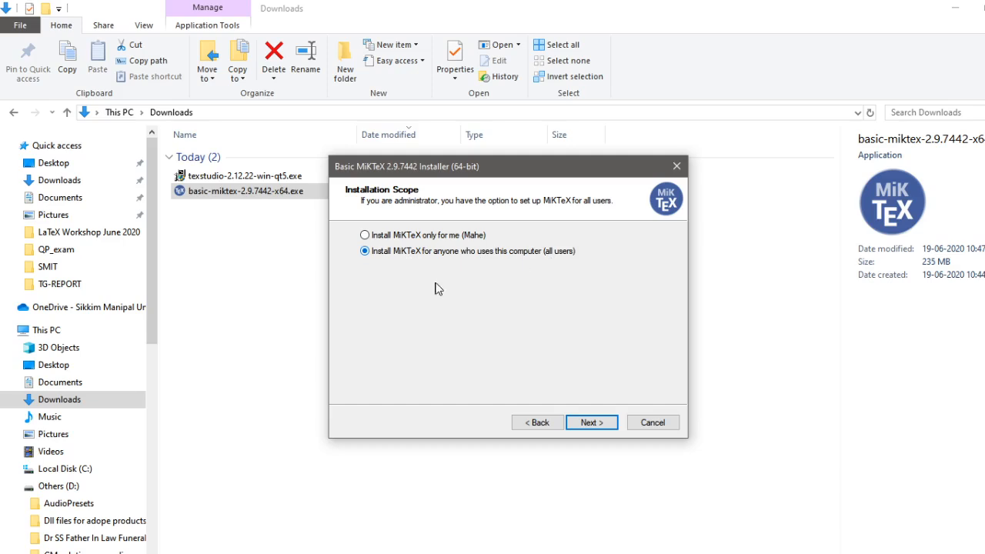
click(591, 422)
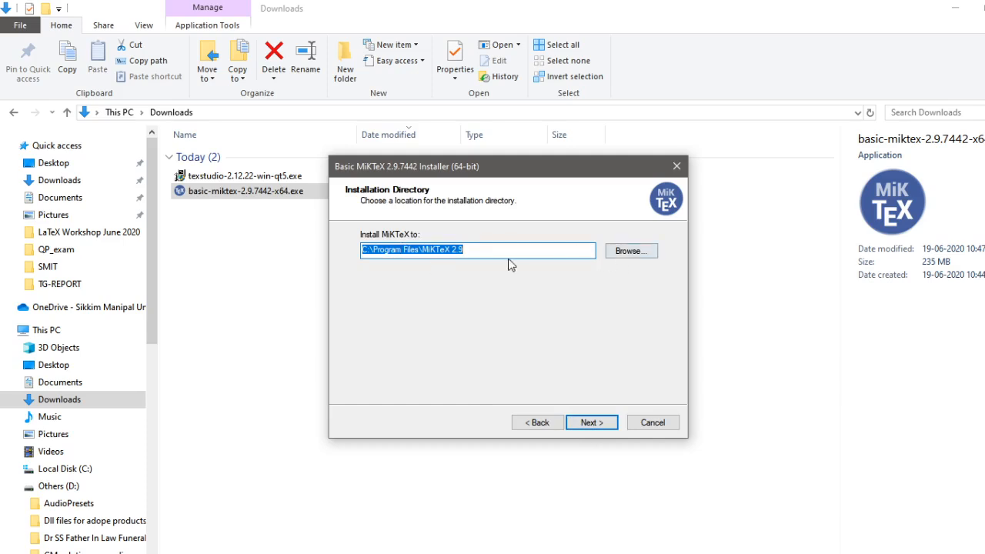
mouse_move(517, 369)
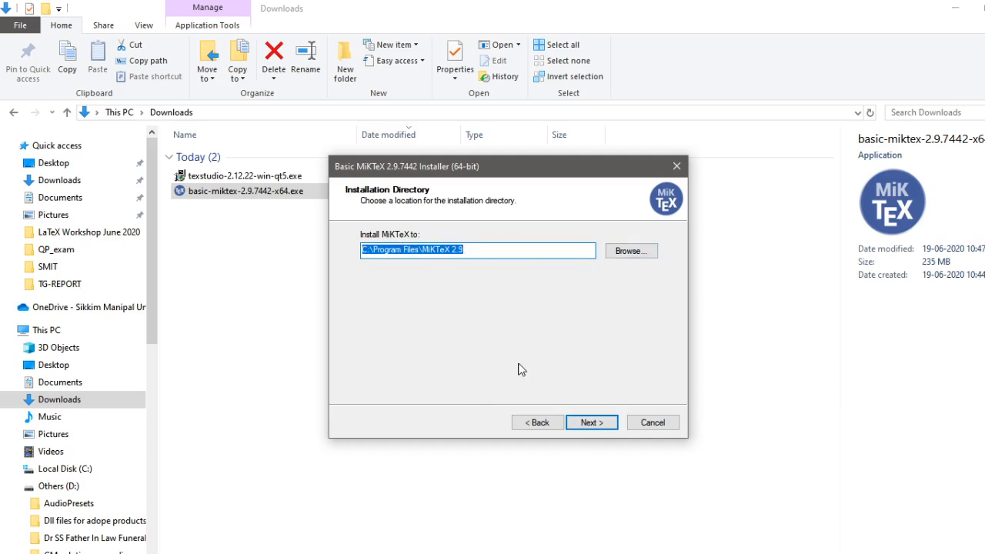
mouse_move(501, 332)
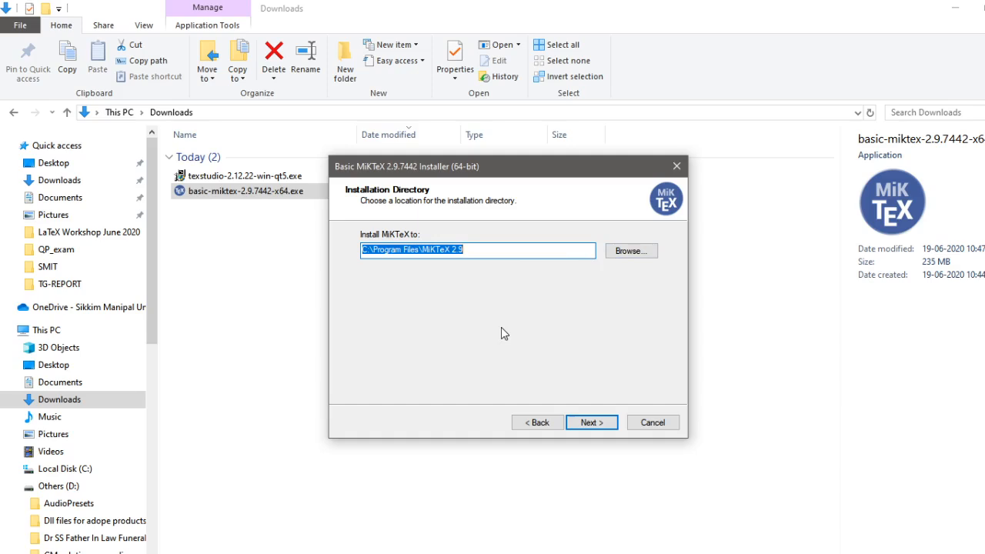
mouse_move(566, 397)
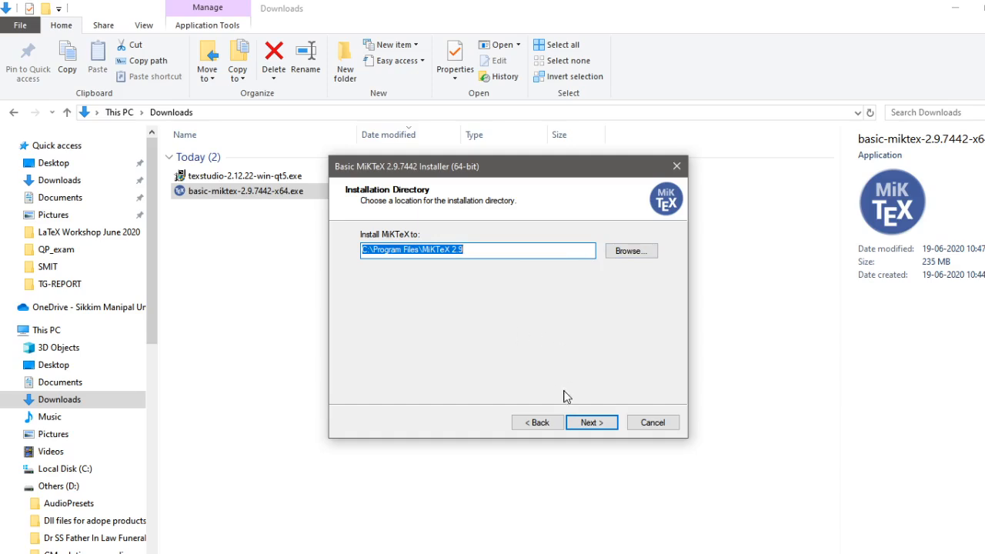
Step: Keep the default C:\Program Files\MiKTeX 2.9 folder and dismiss the directory-not-empty warning
click(591, 422)
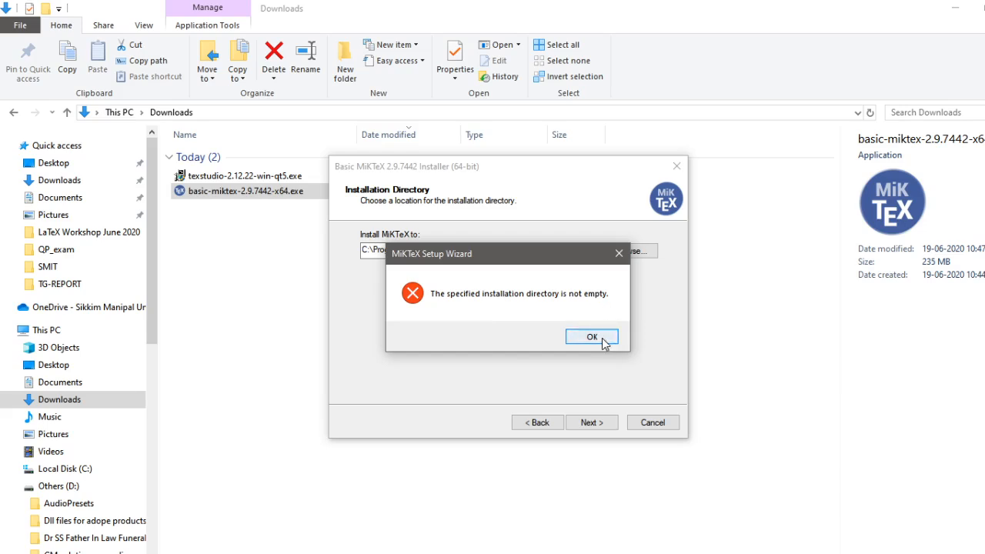
click(591, 337)
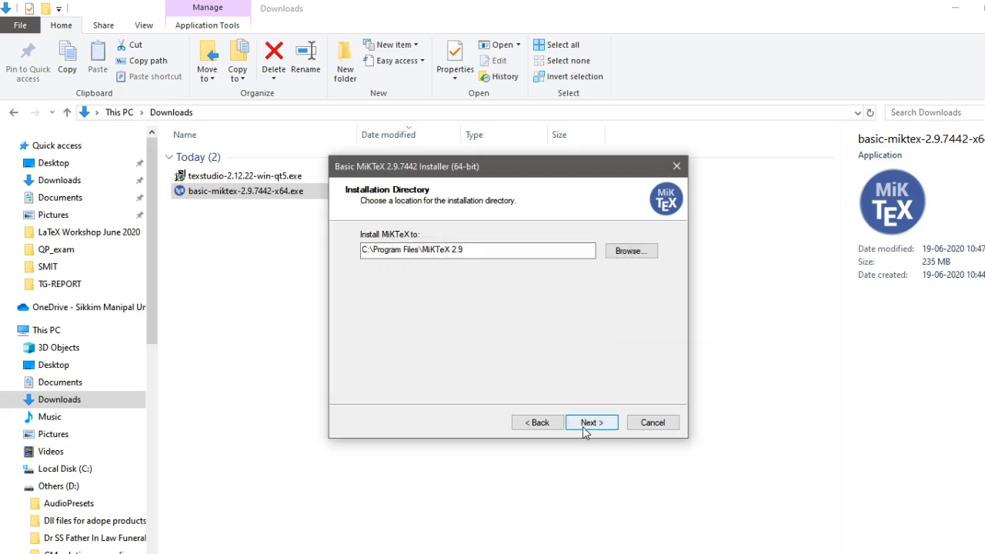
mouse_move(668, 351)
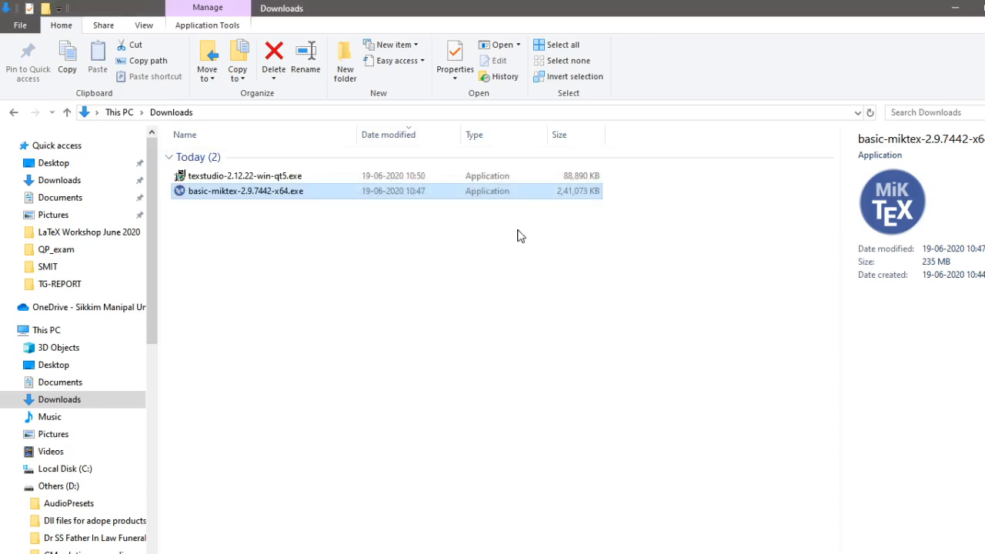
Step: Run texstudio-2.12.22-win-qt5.exe and install into the default C:\Program Files (x86)\texstudio folder
click(244, 175)
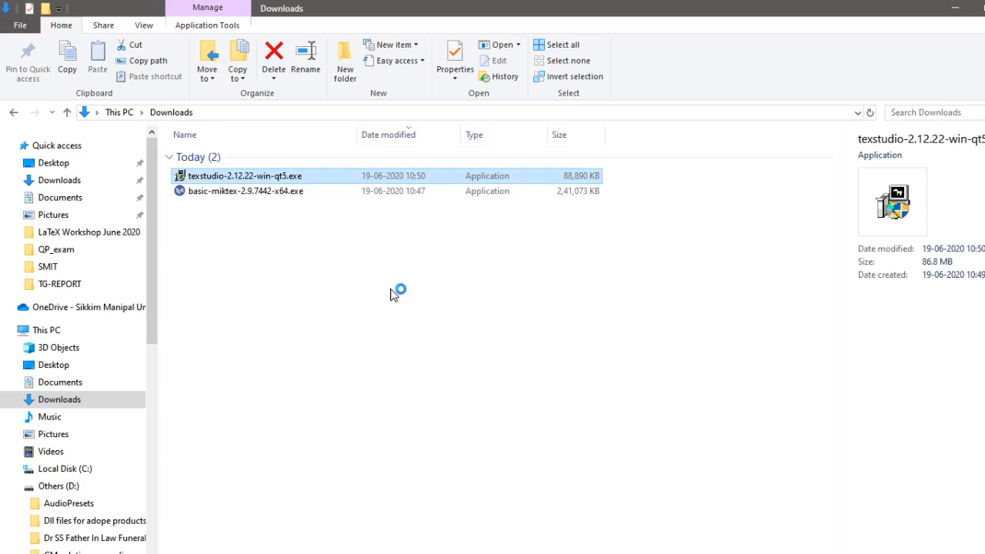
mouse_move(403, 321)
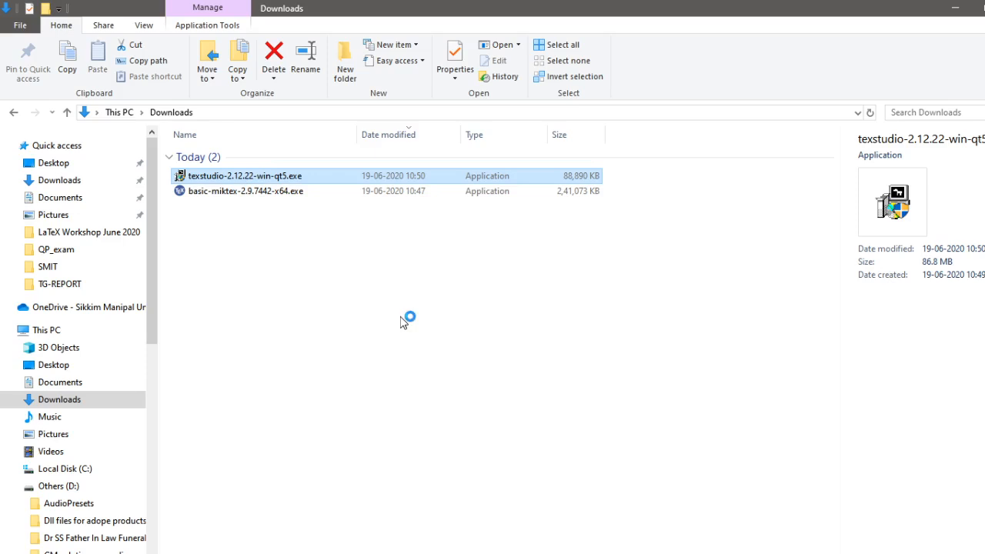
mouse_move(459, 376)
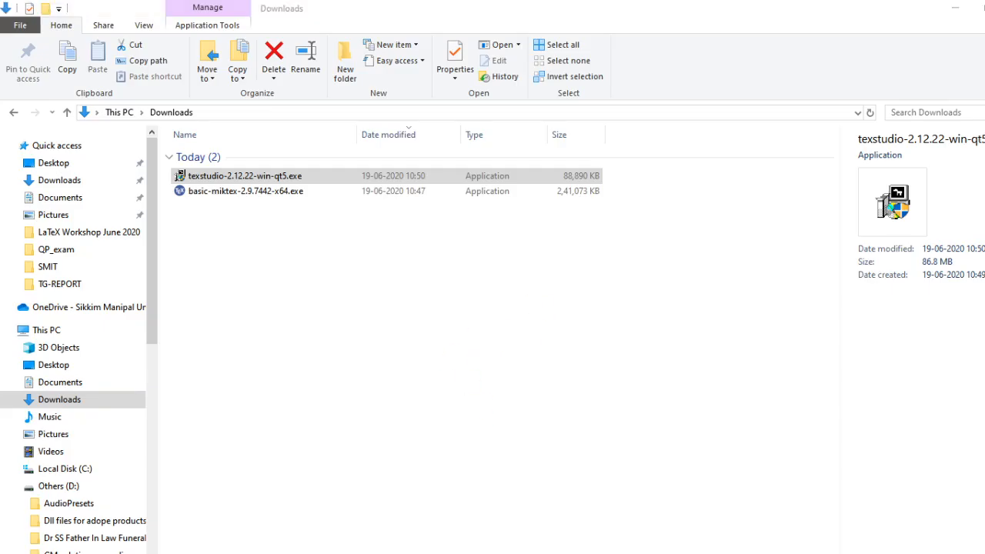
double_click(245, 175)
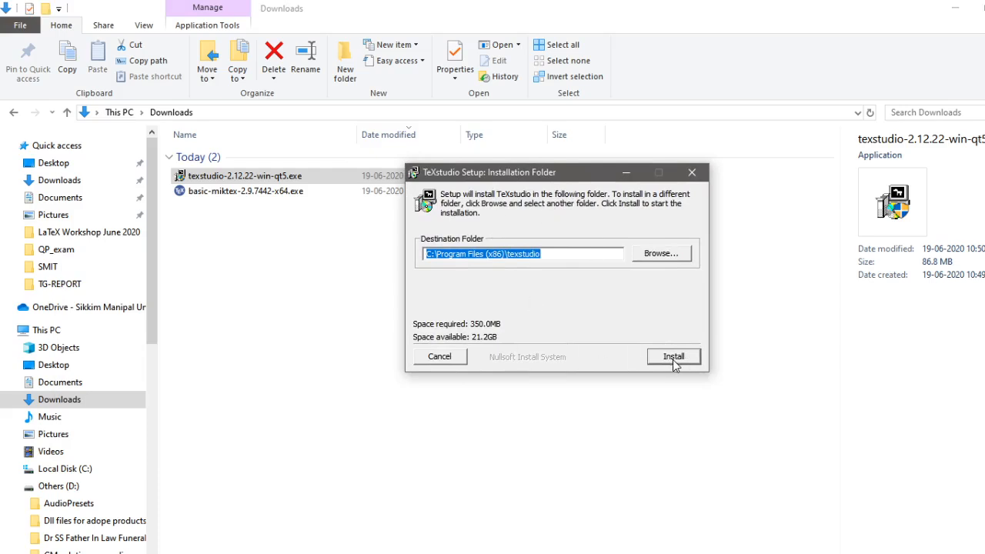
mouse_move(506, 301)
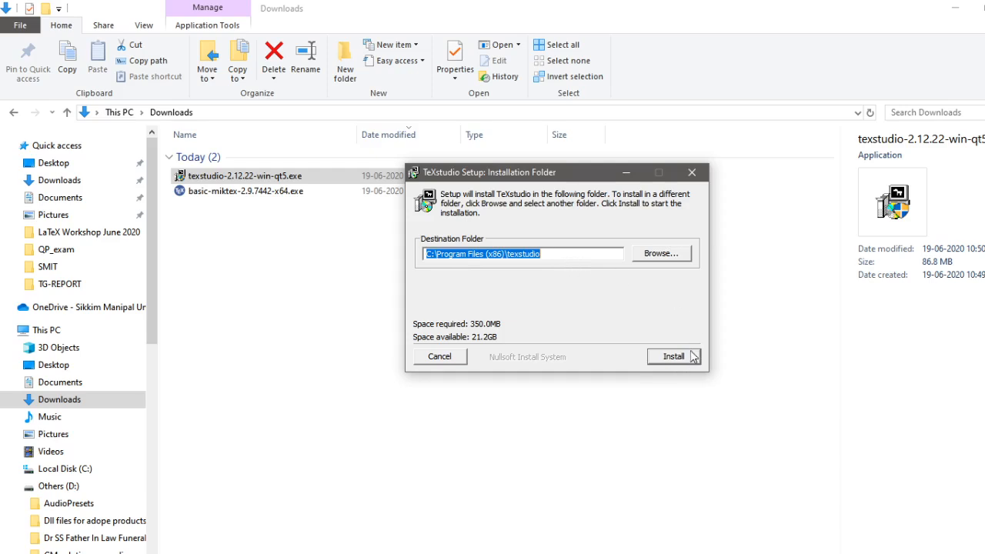
click(673, 358)
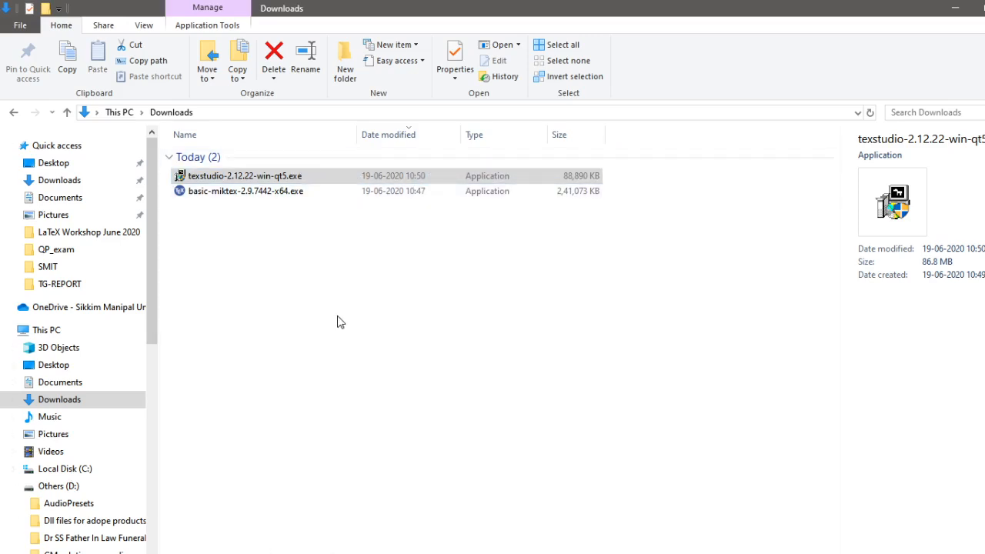
mouse_move(370, 215)
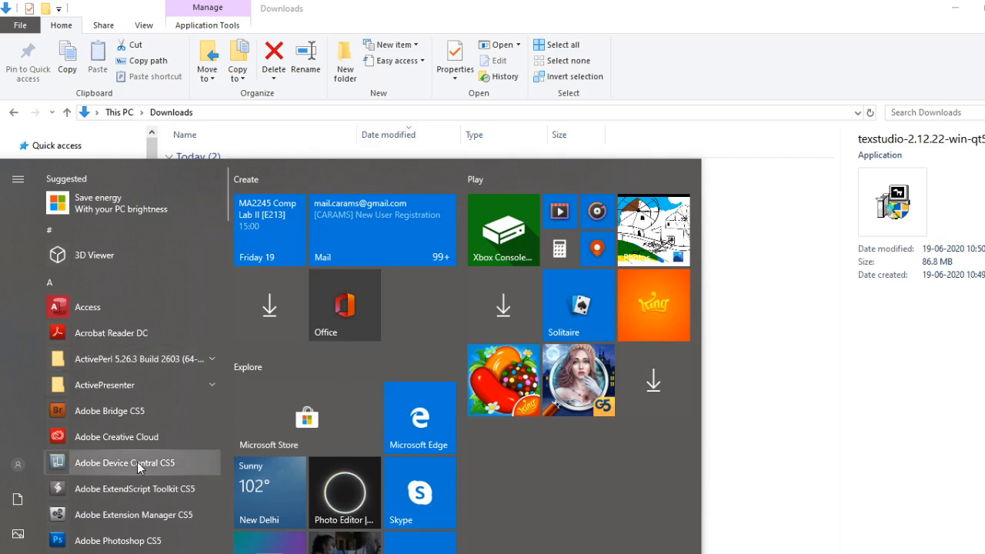
Step: Launch Command Prompt from the Start menu by searching cmd
text(cmd)
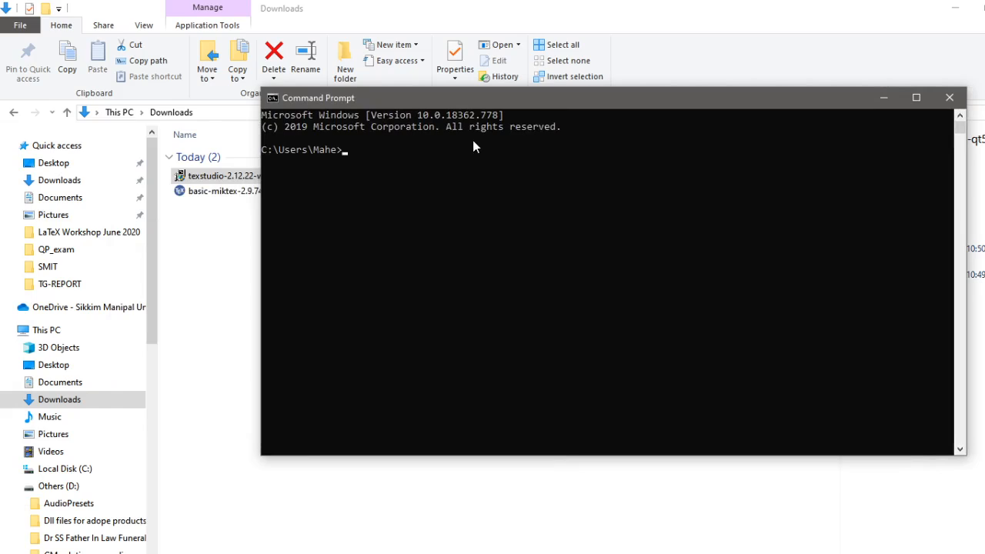
Step: Run tex to confirm it reports Version 3.14159265 (MiKTeX 2.9.6840 64-bit)
text(te)
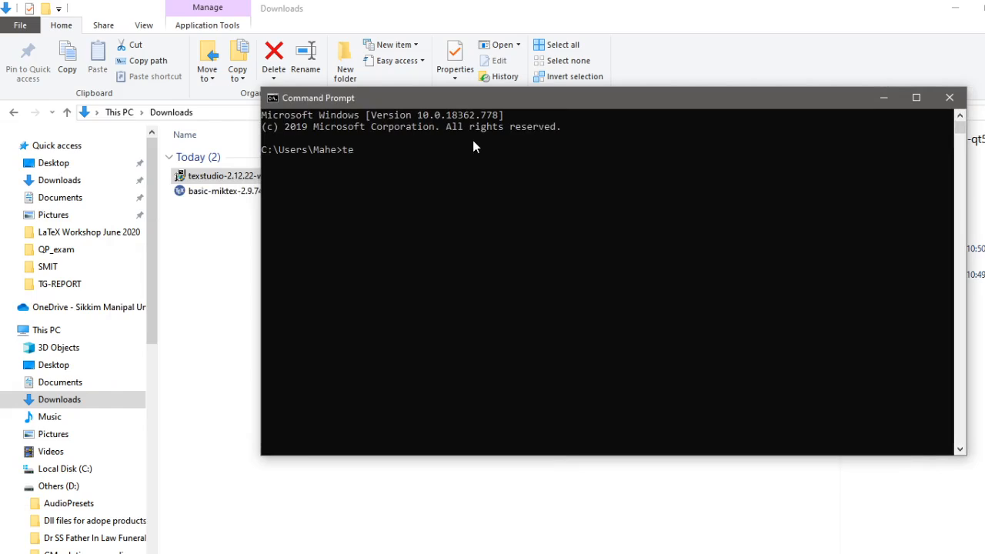
text(x)
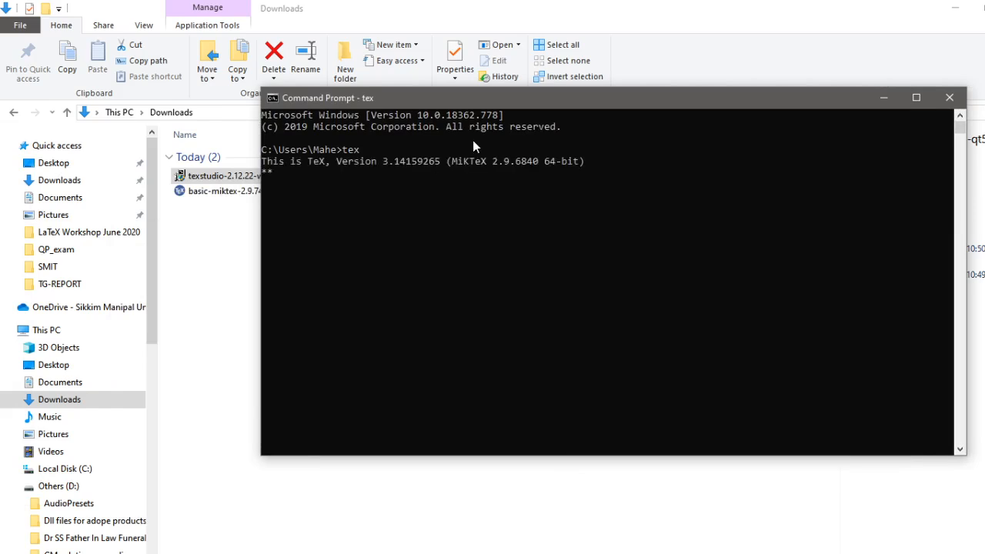
mouse_move(443, 175)
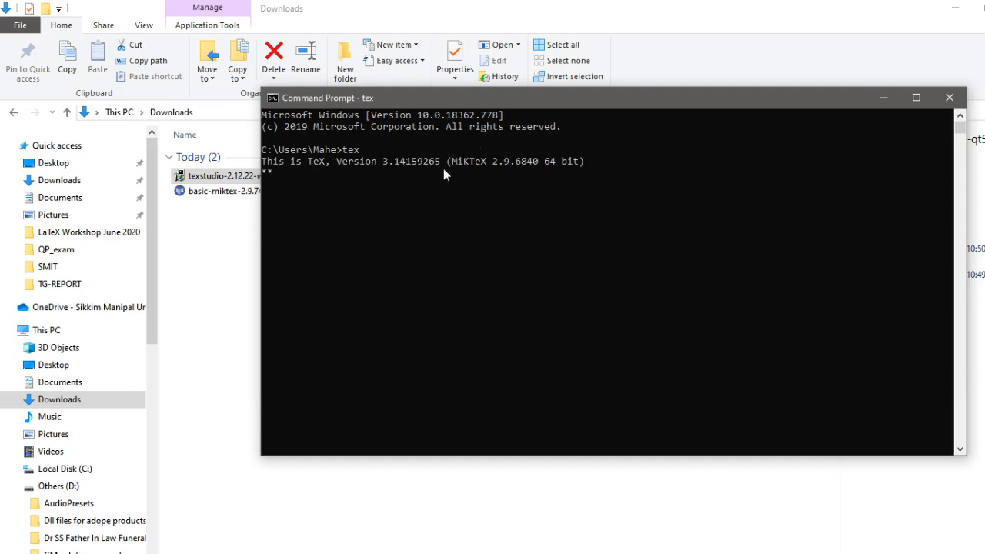
mouse_move(281, 172)
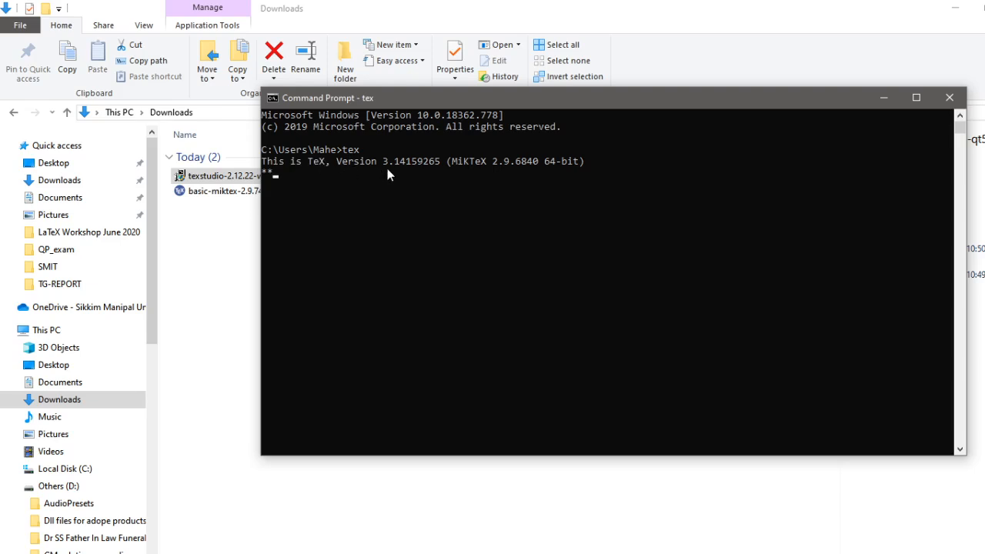
mouse_move(419, 172)
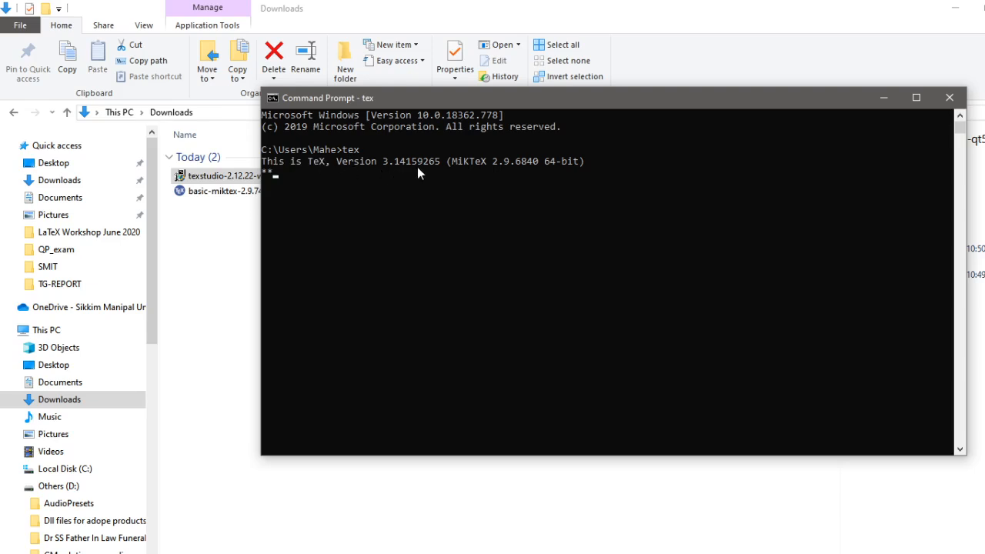
mouse_move(527, 182)
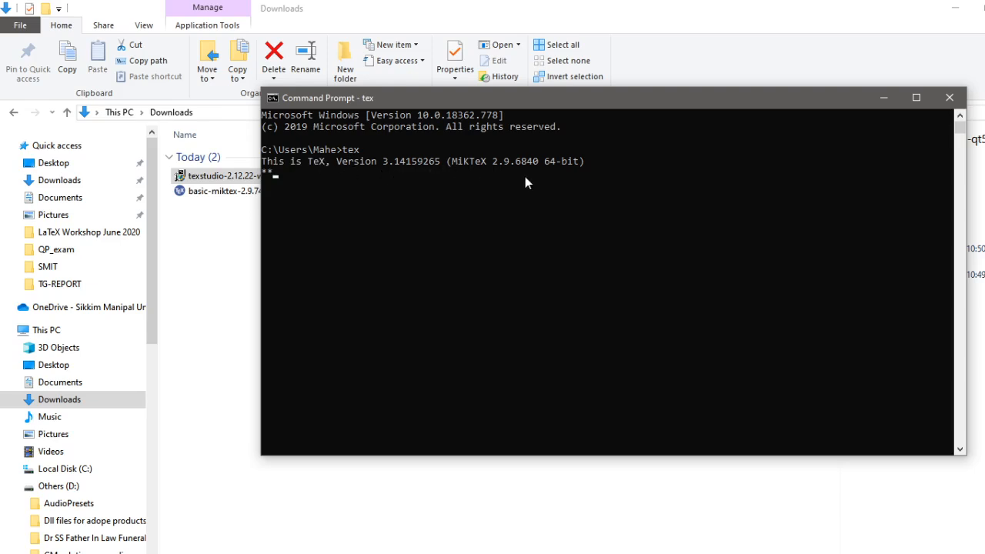
mouse_move(492, 212)
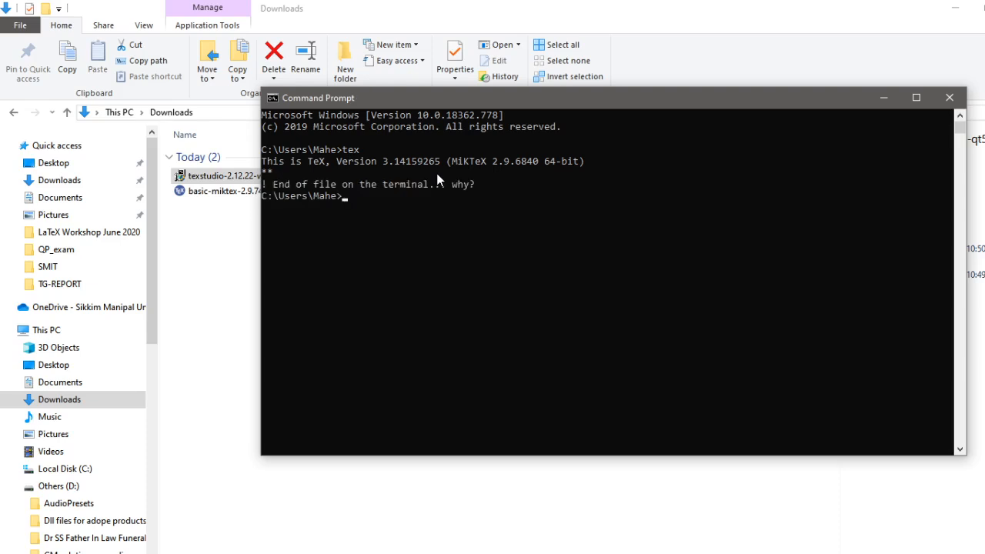
mouse_move(422, 256)
text(tex --version)
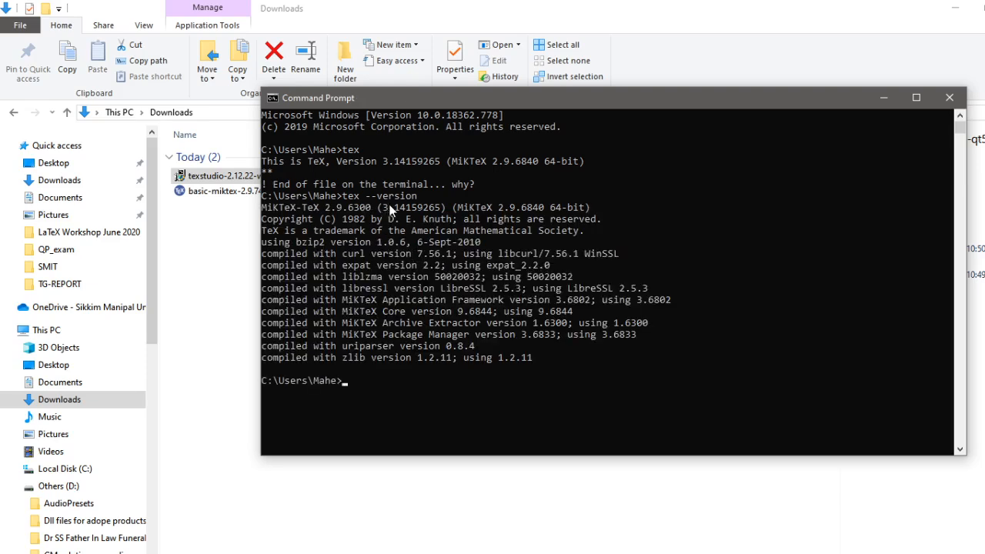
mouse_move(418, 212)
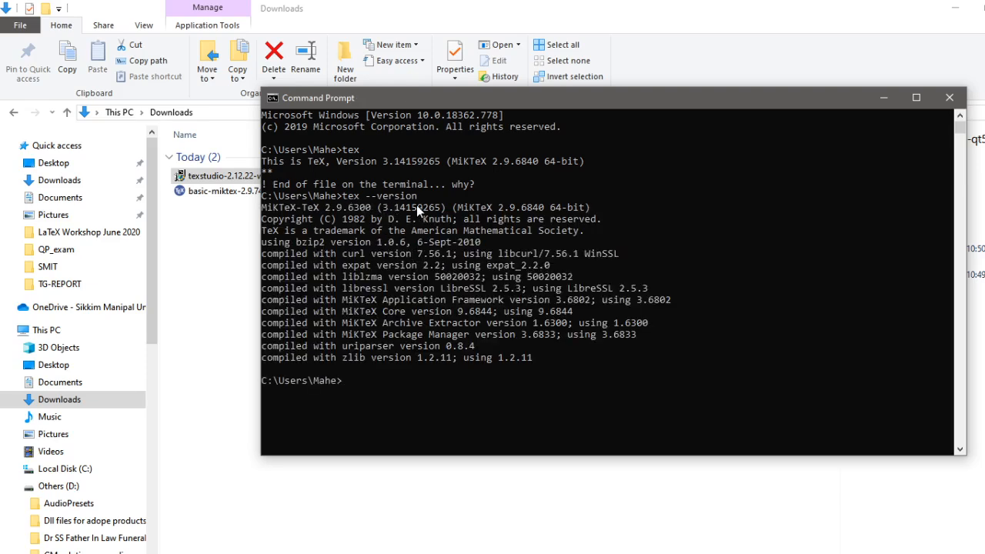
mouse_move(372, 222)
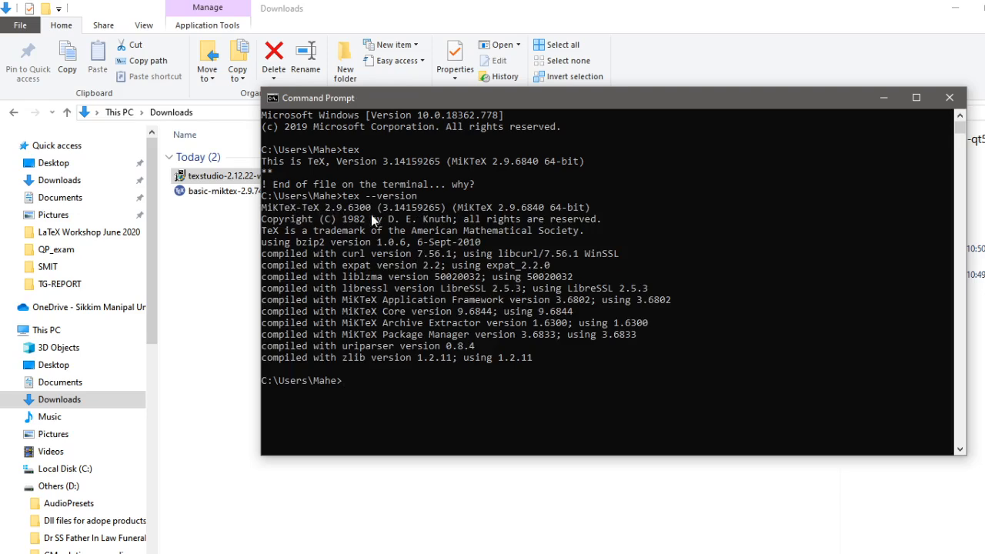
mouse_move(628, 371)
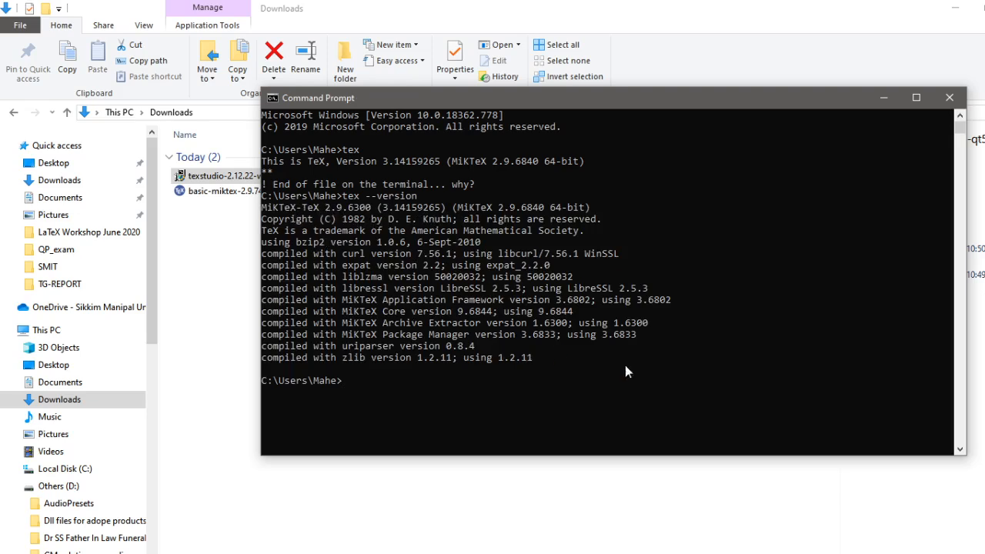
mouse_move(547, 339)
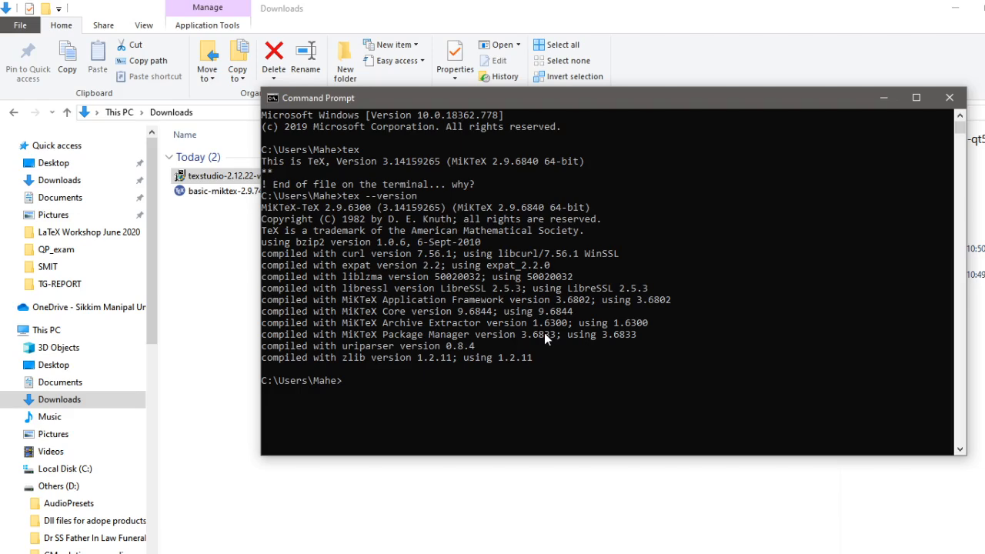